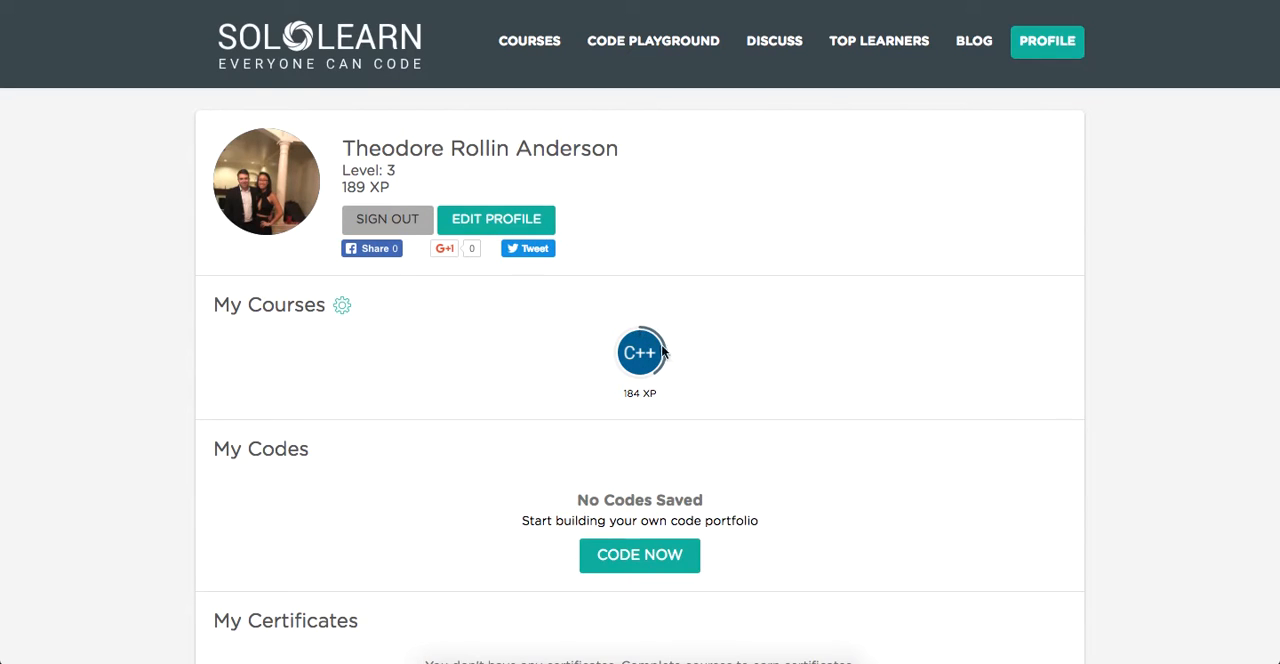
# Open the C++ course from My Courses to show its module map.
pyautogui.click(640, 352)
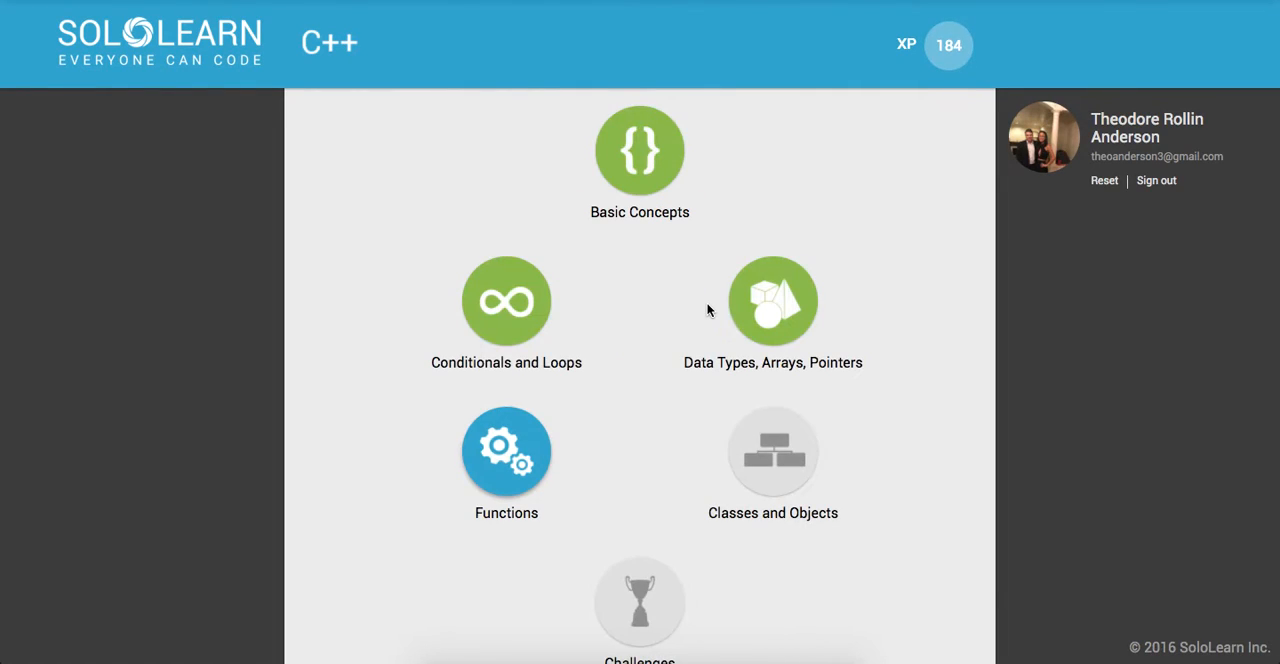
# Start the Functions module, landing on the Introduction to Functions opening page.
pyautogui.click(506, 452)
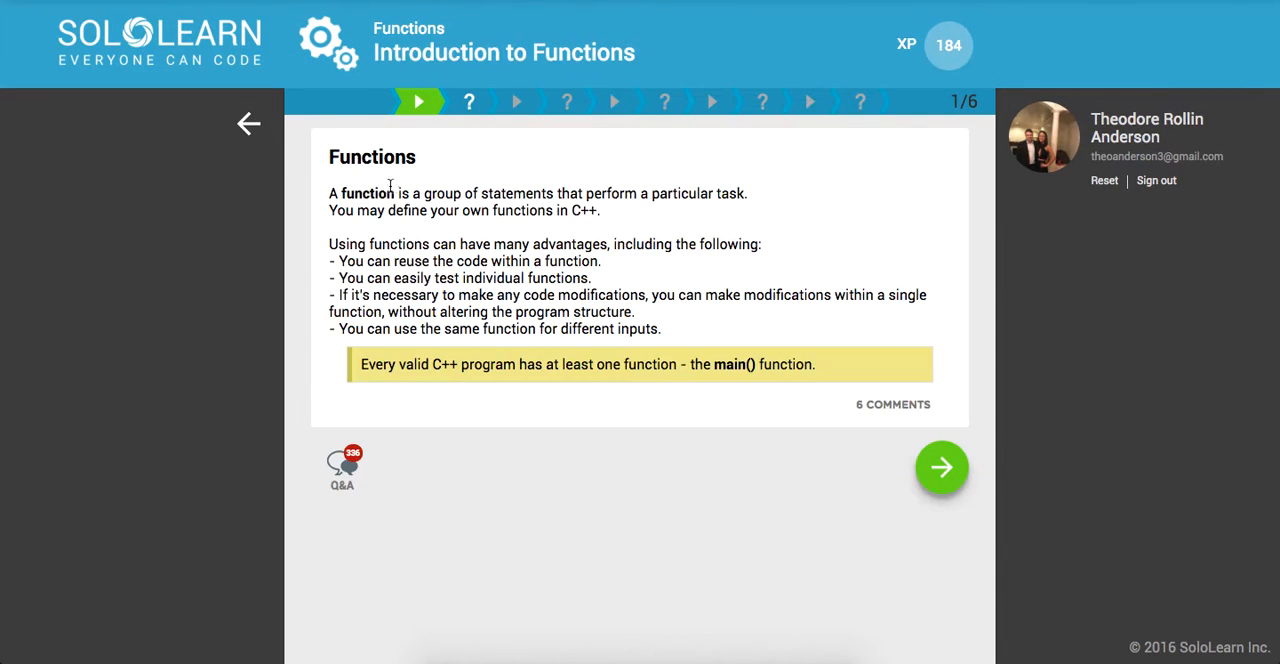
pyautogui.moveTo(428, 306)
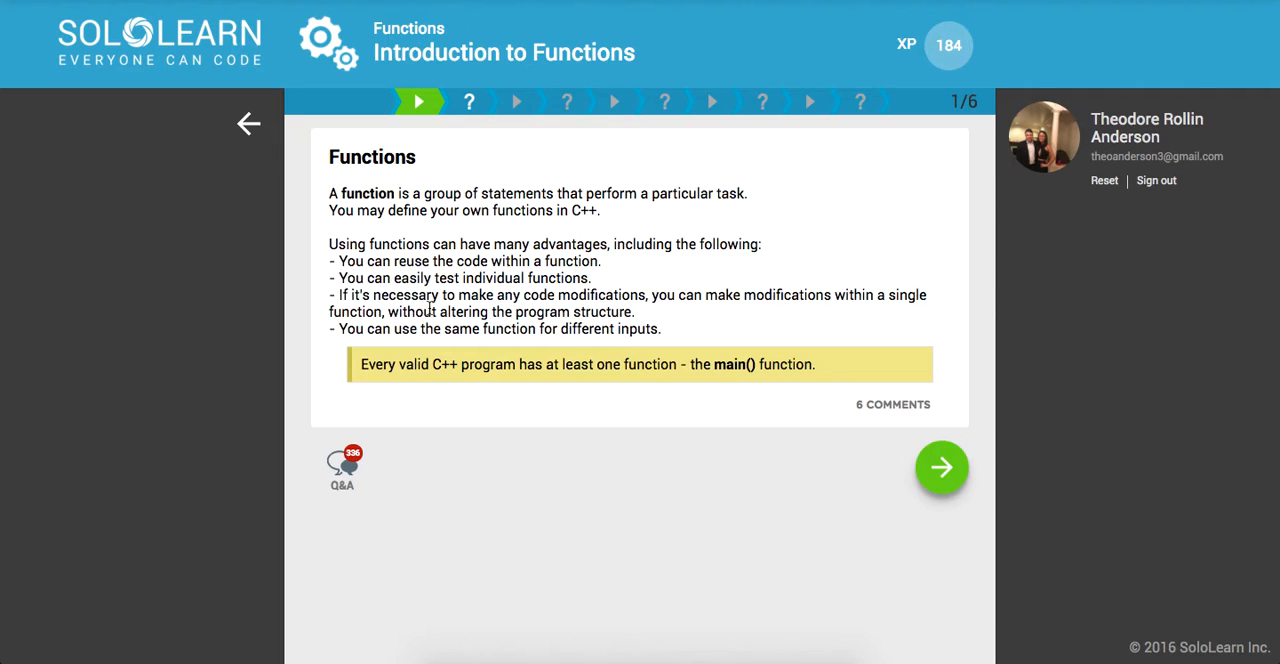
pyautogui.moveTo(440, 330)
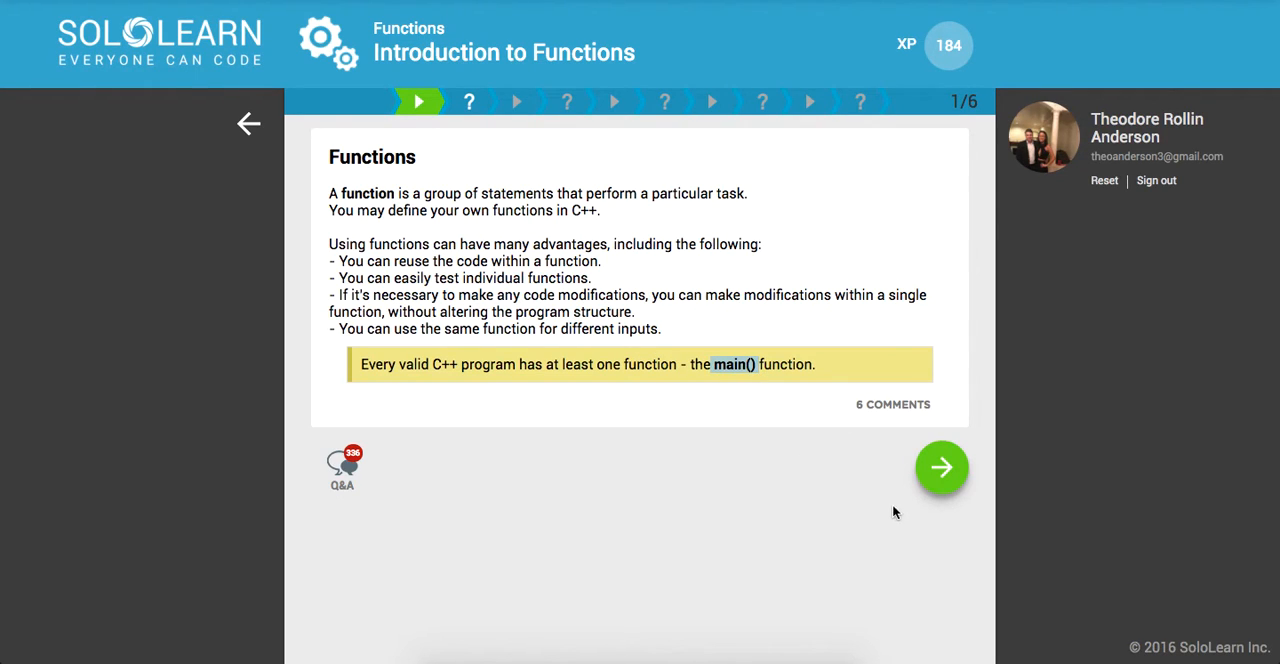
# Answer 'main' as the function every C++ program starts with and continue to The Return Type page.
pyautogui.click(940, 468)
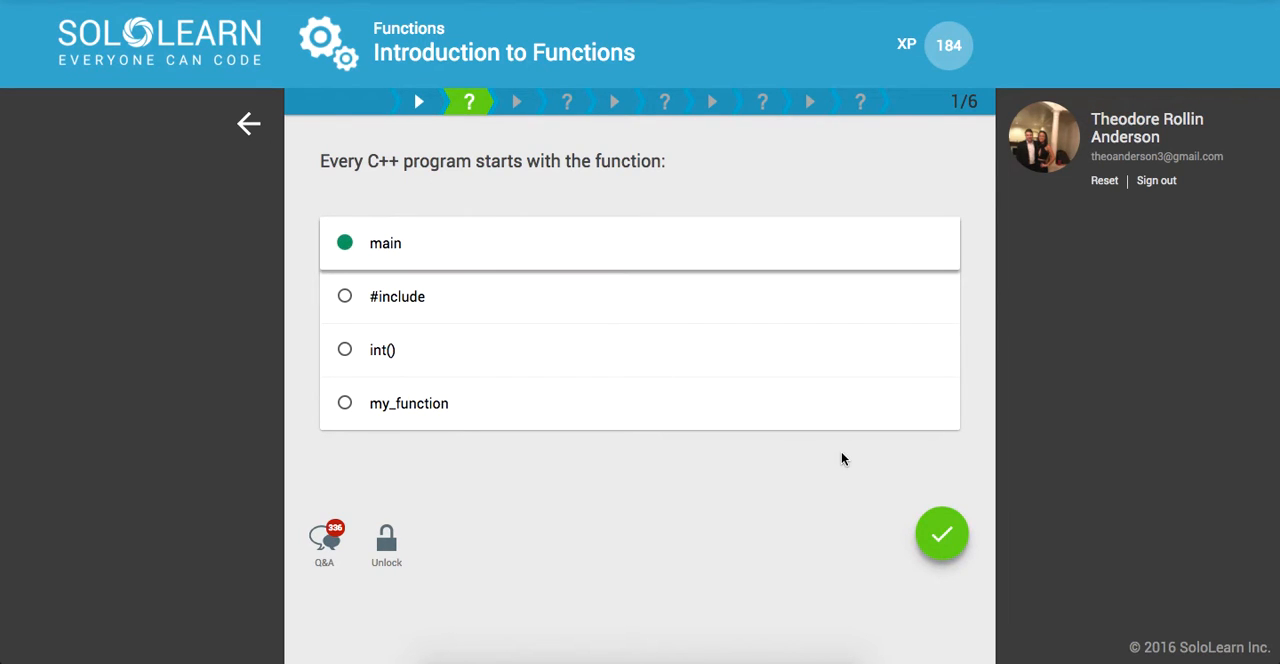
pyautogui.click(940, 532)
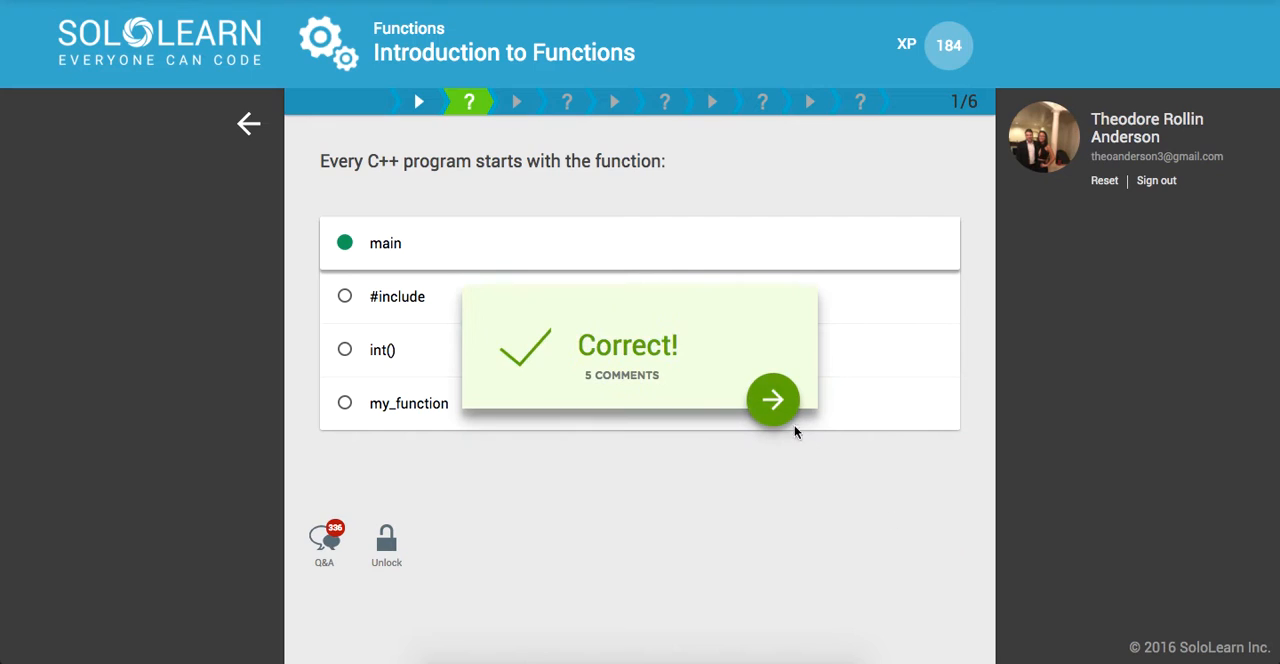
pyautogui.click(772, 400)
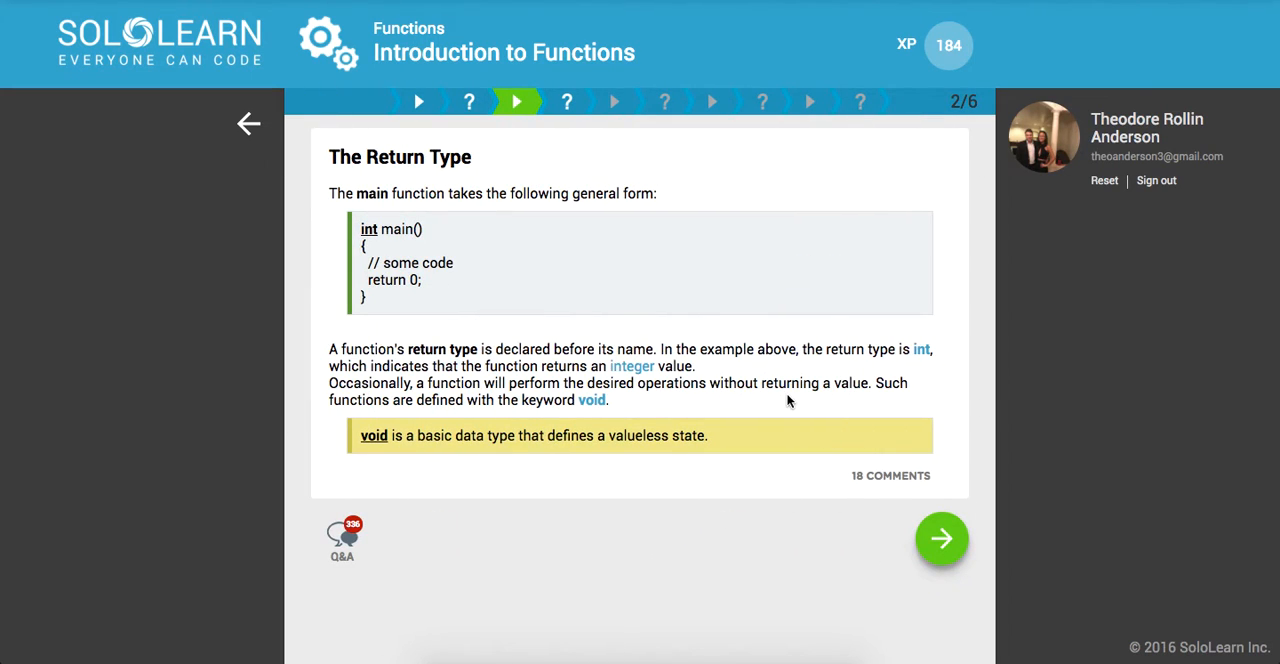
pyautogui.moveTo(350, 228)
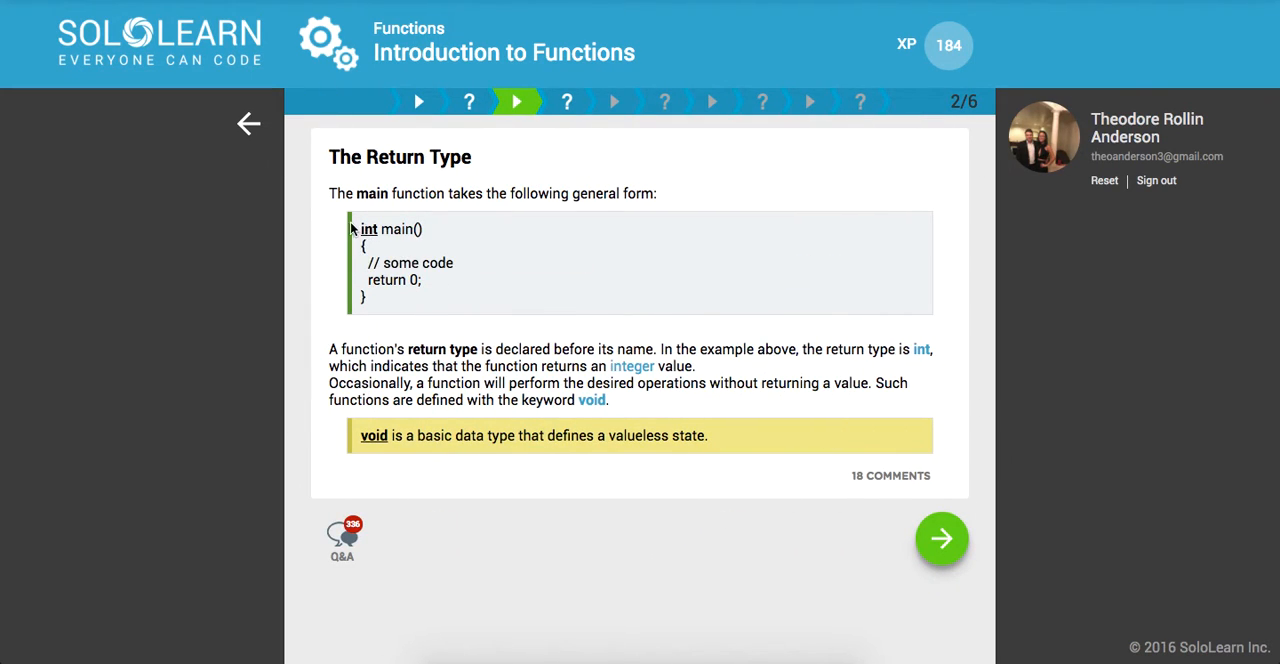
pyautogui.moveTo(368, 228)
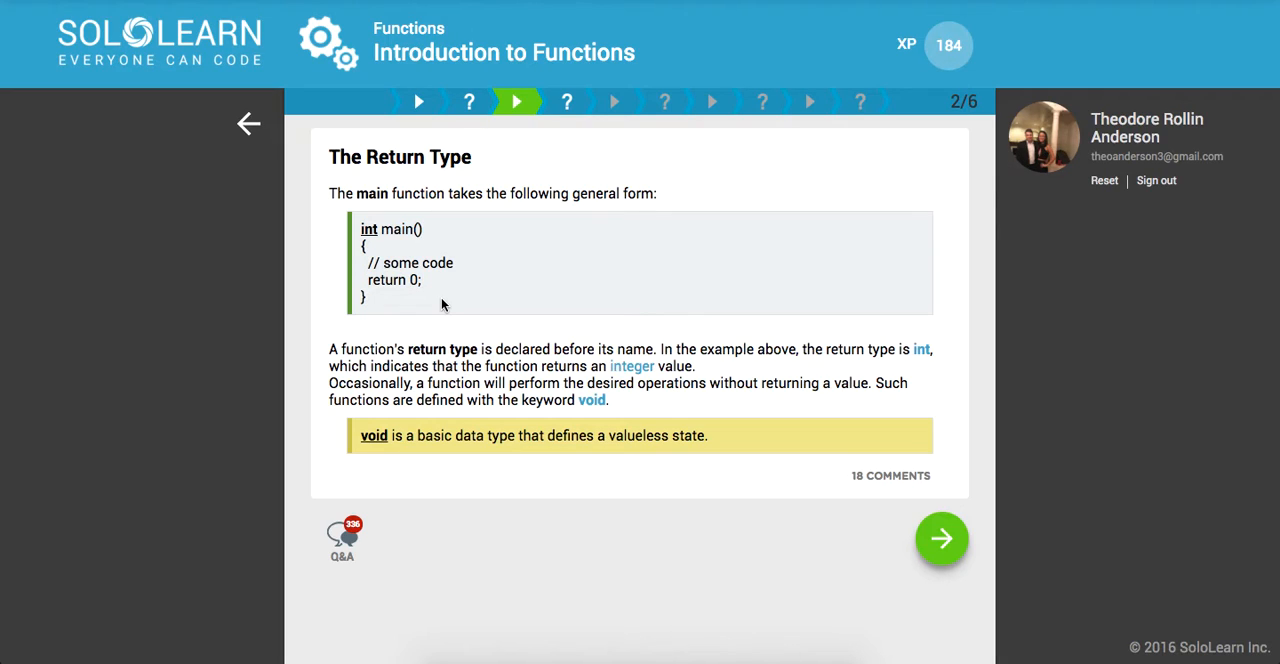
pyautogui.moveTo(898, 512)
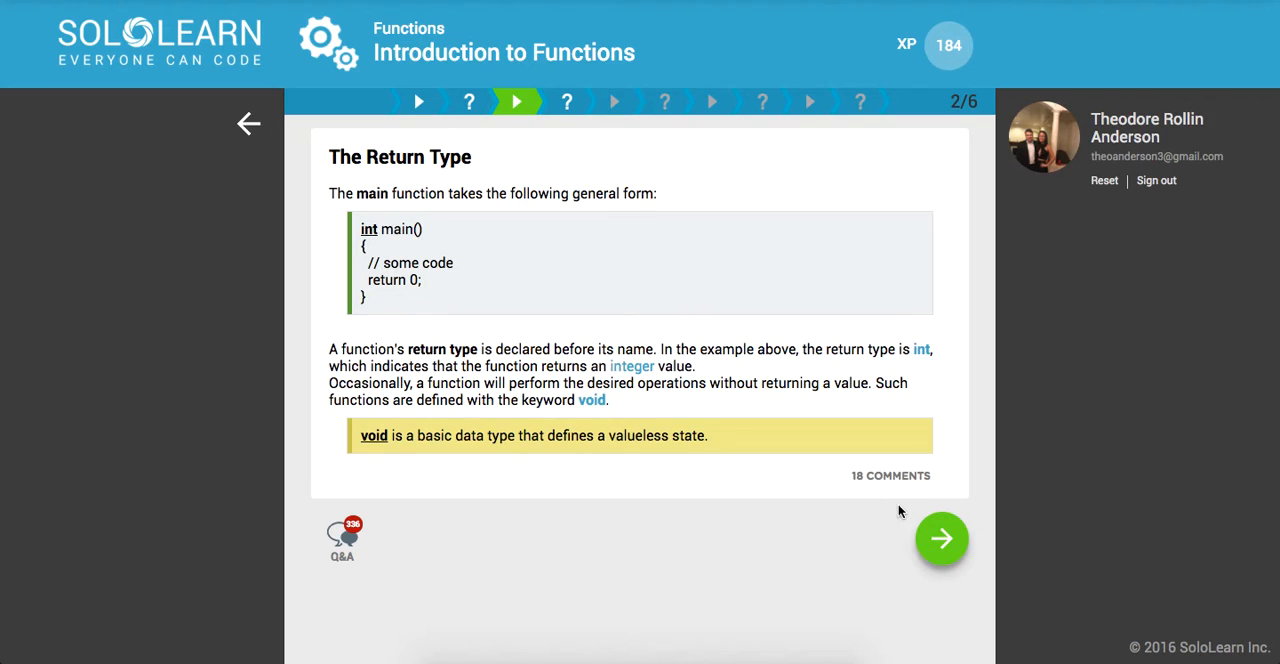
# Fill in 'void' for a function returning no value and advance to Defining a Function.
pyautogui.click(940, 538)
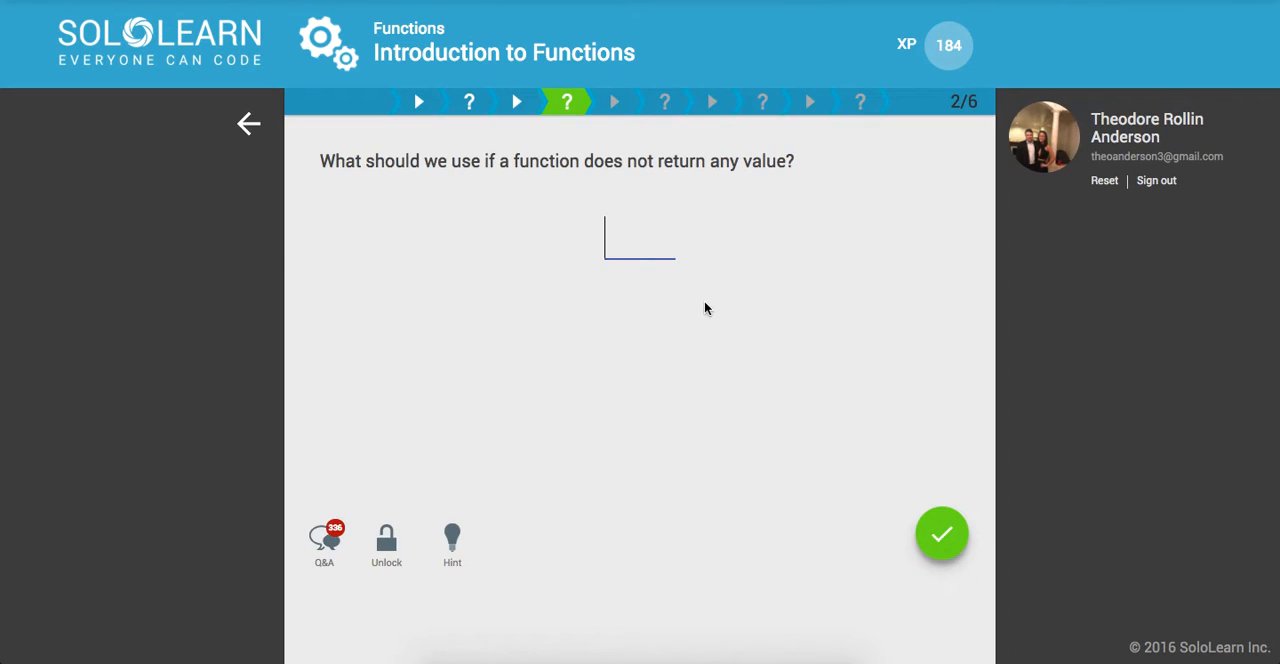
pyautogui.moveTo(724, 306)
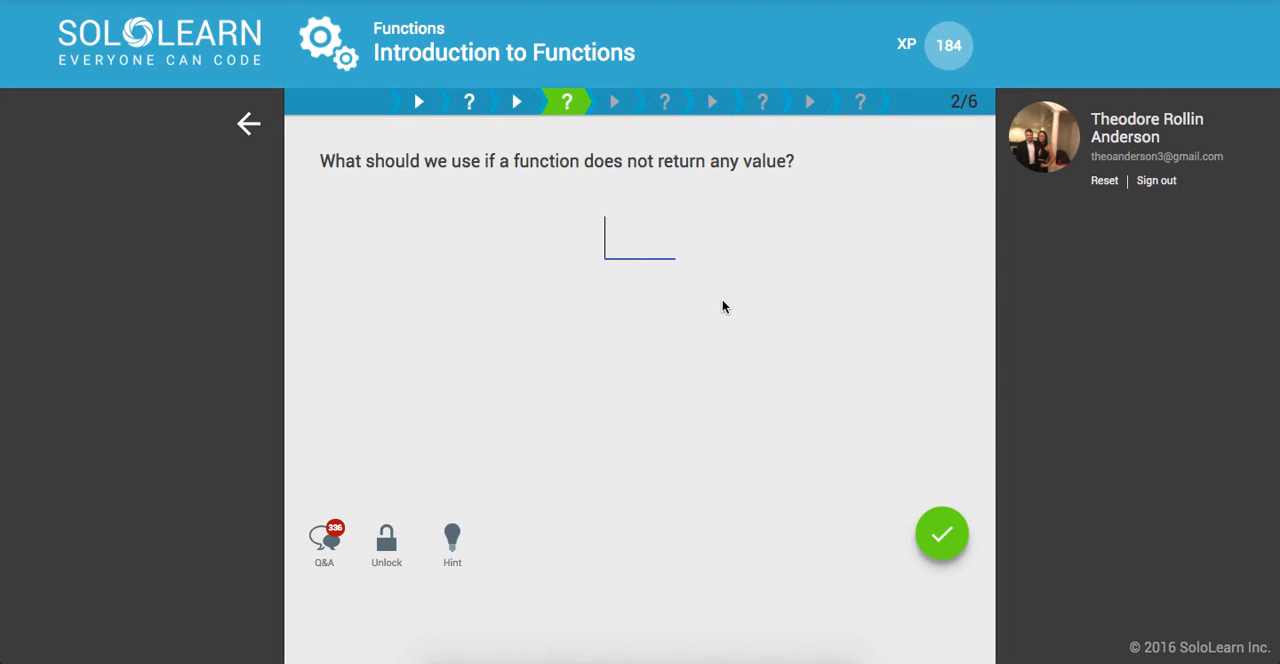
pyautogui.write('void')
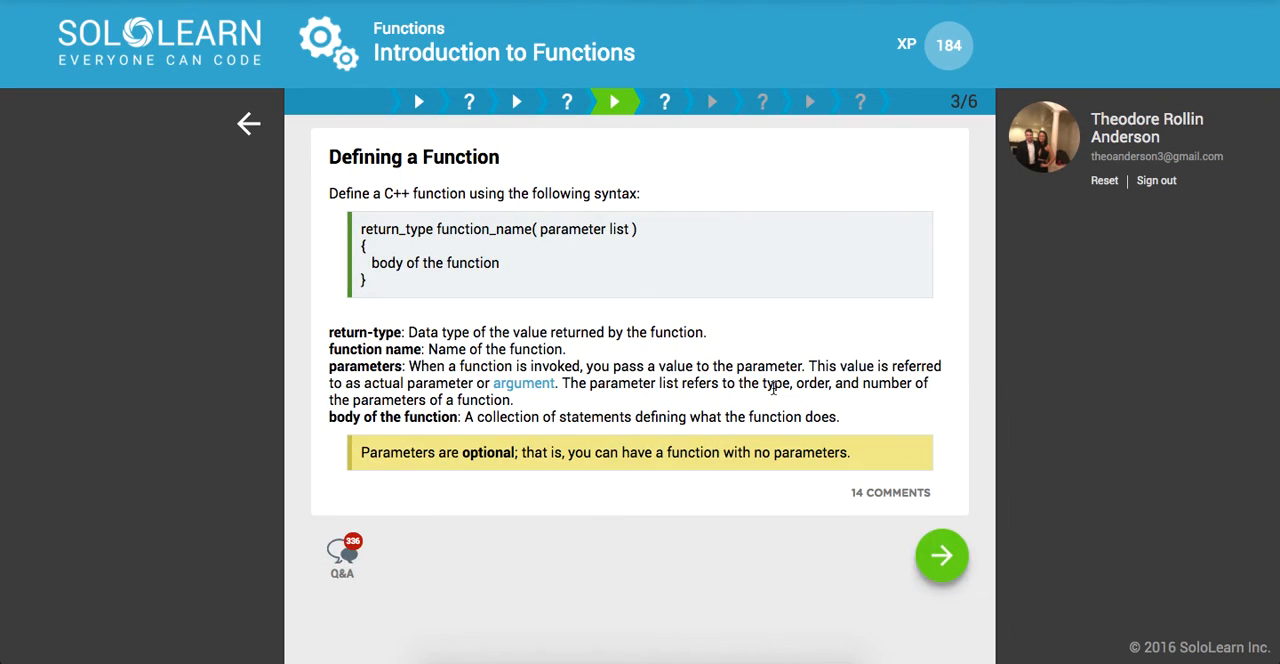
pyautogui.moveTo(780, 440)
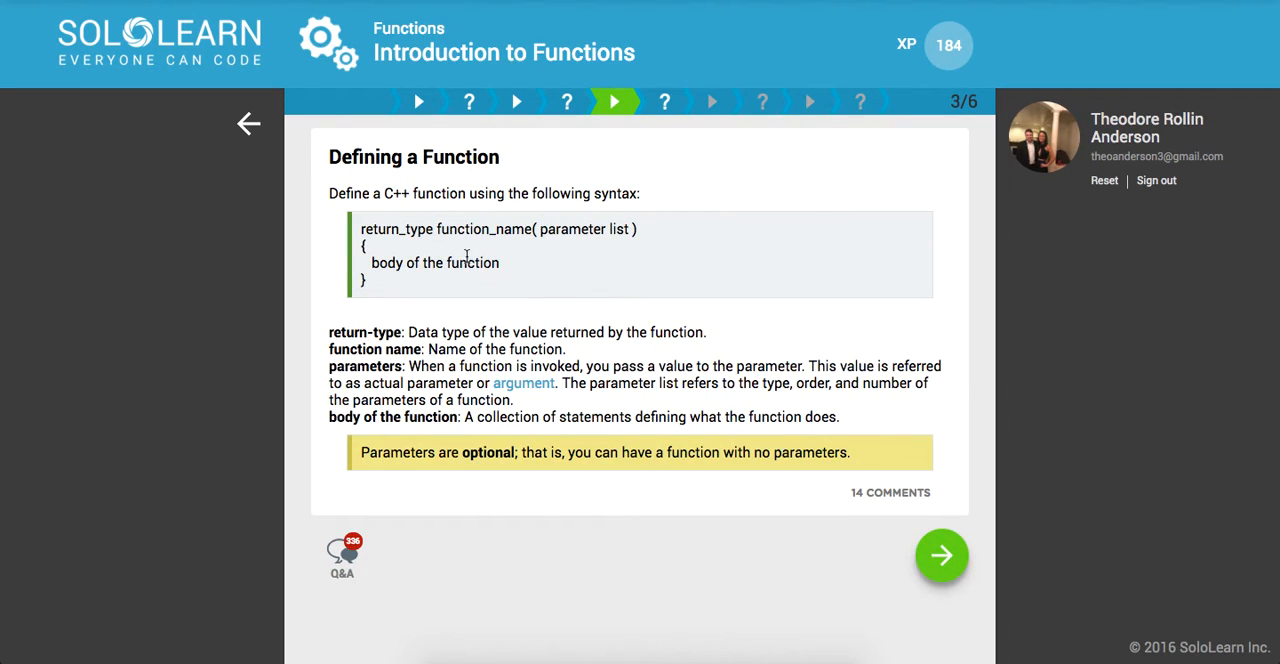
pyautogui.moveTo(544, 234)
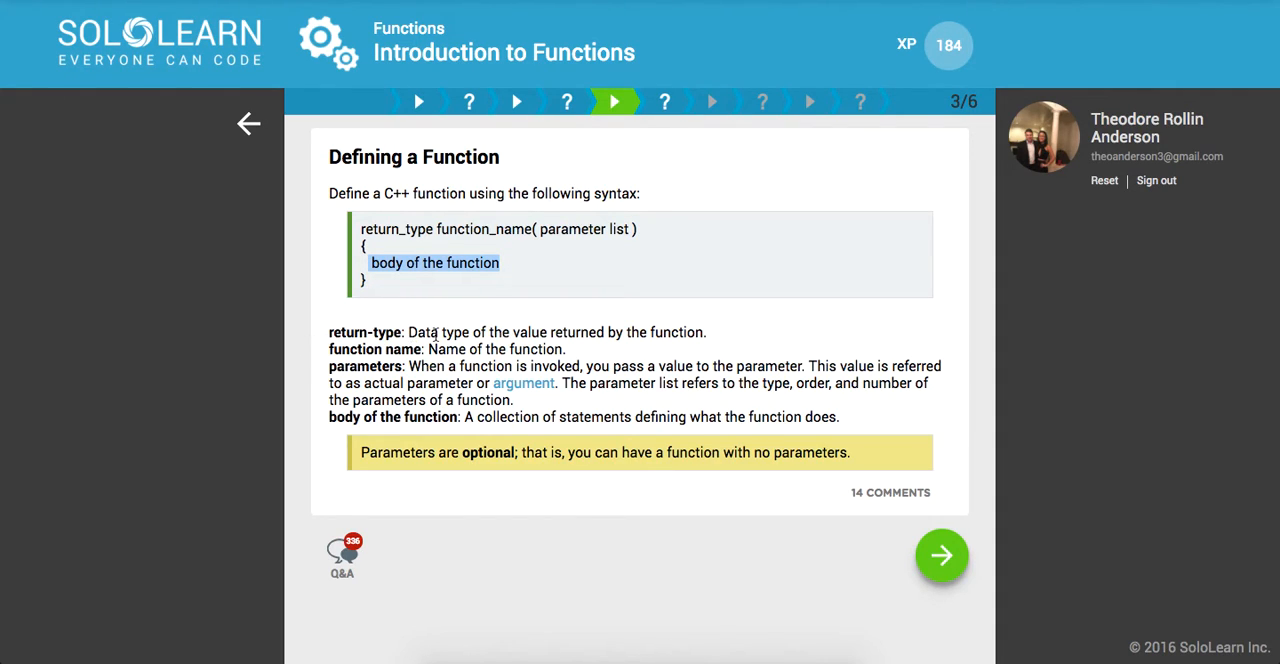
pyautogui.moveTo(488, 352)
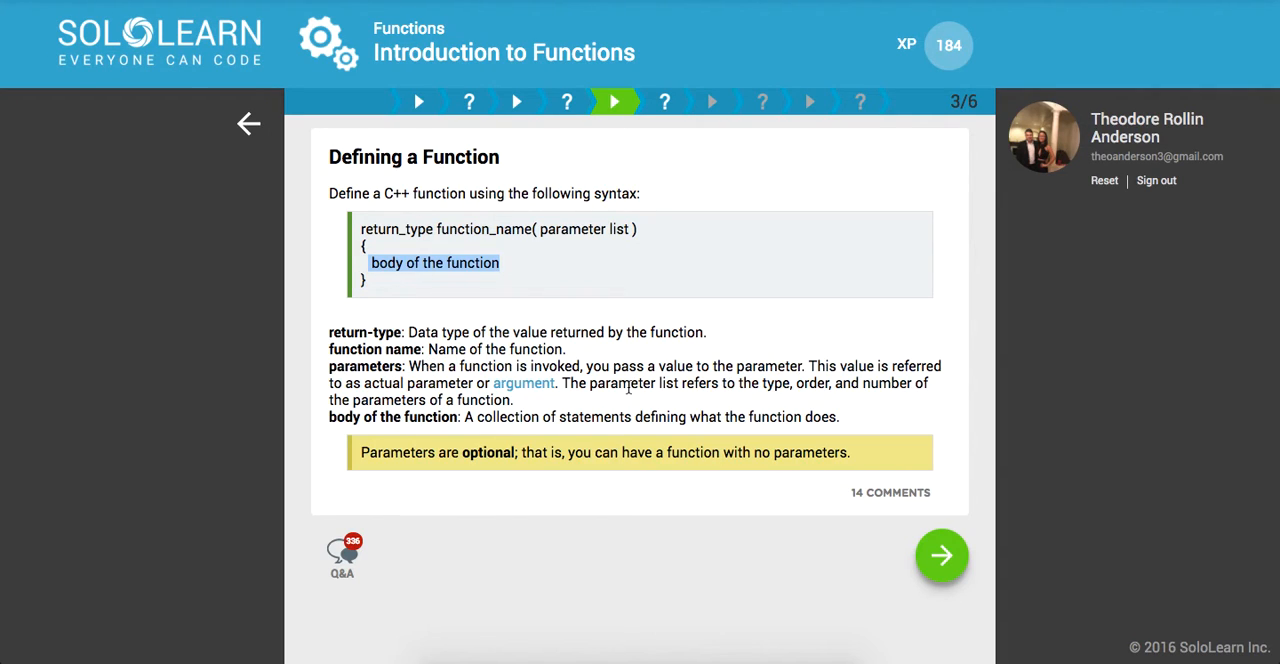
pyautogui.moveTo(600, 456)
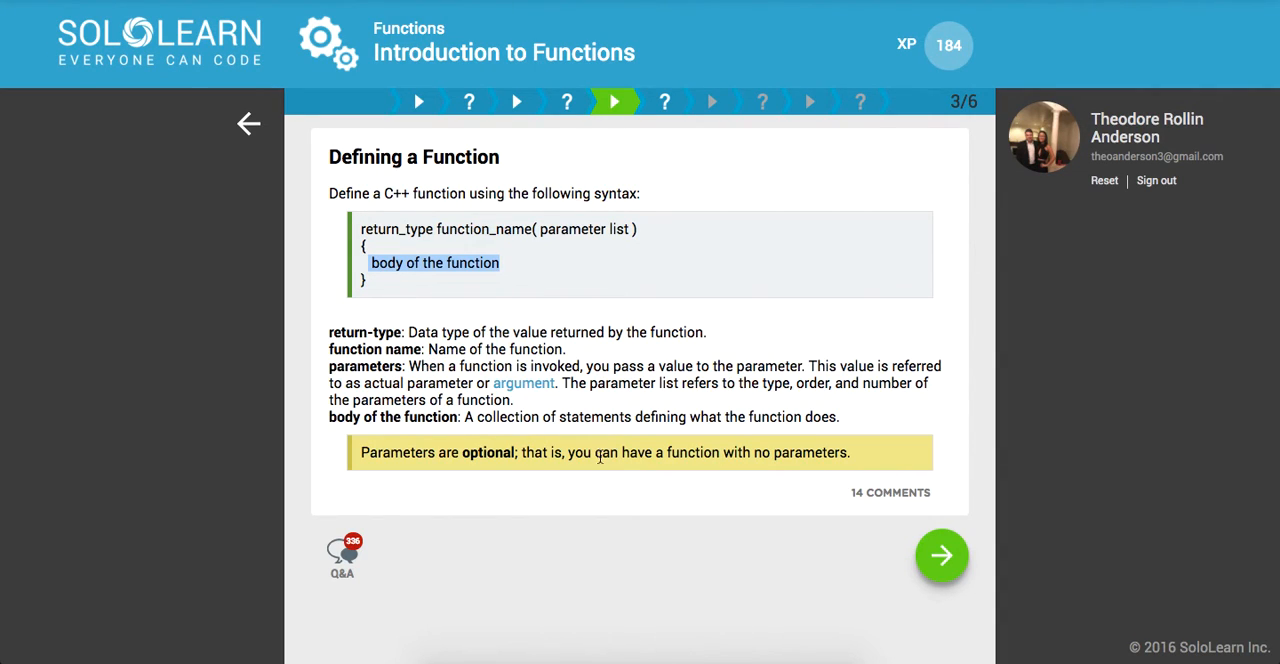
pyautogui.moveTo(598, 458)
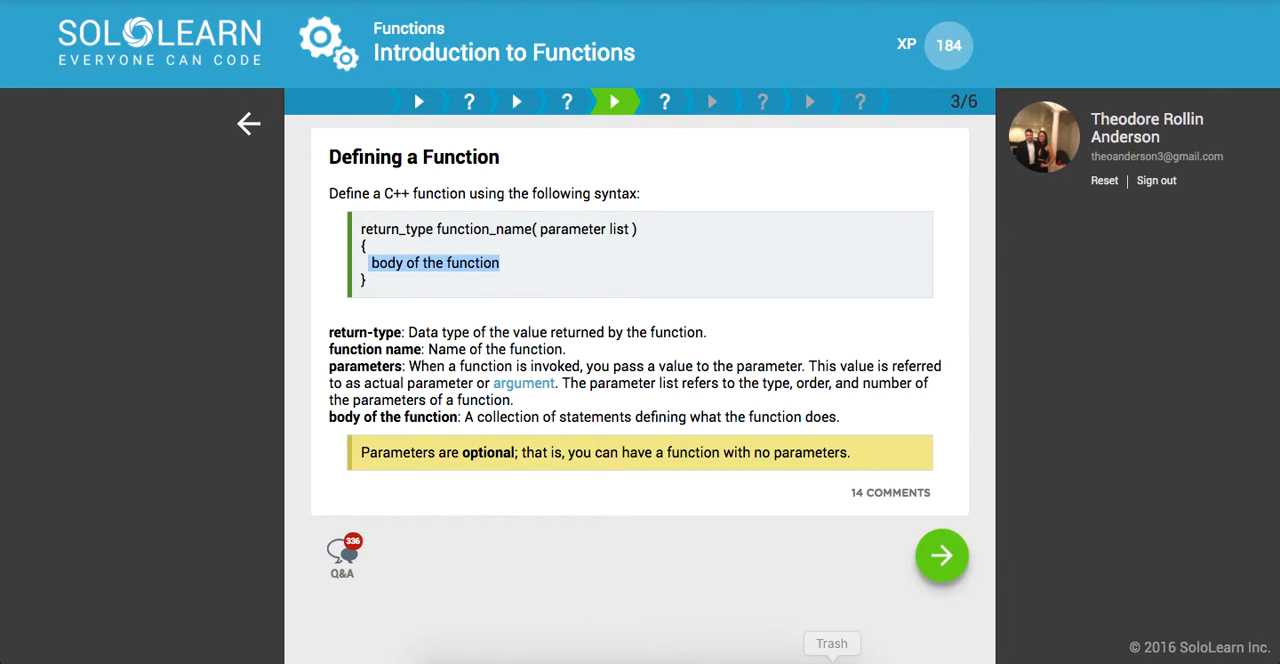
# Answer that a function consists of return type, name, parameters and a body, then continue to page 4.
pyautogui.click(940, 556)
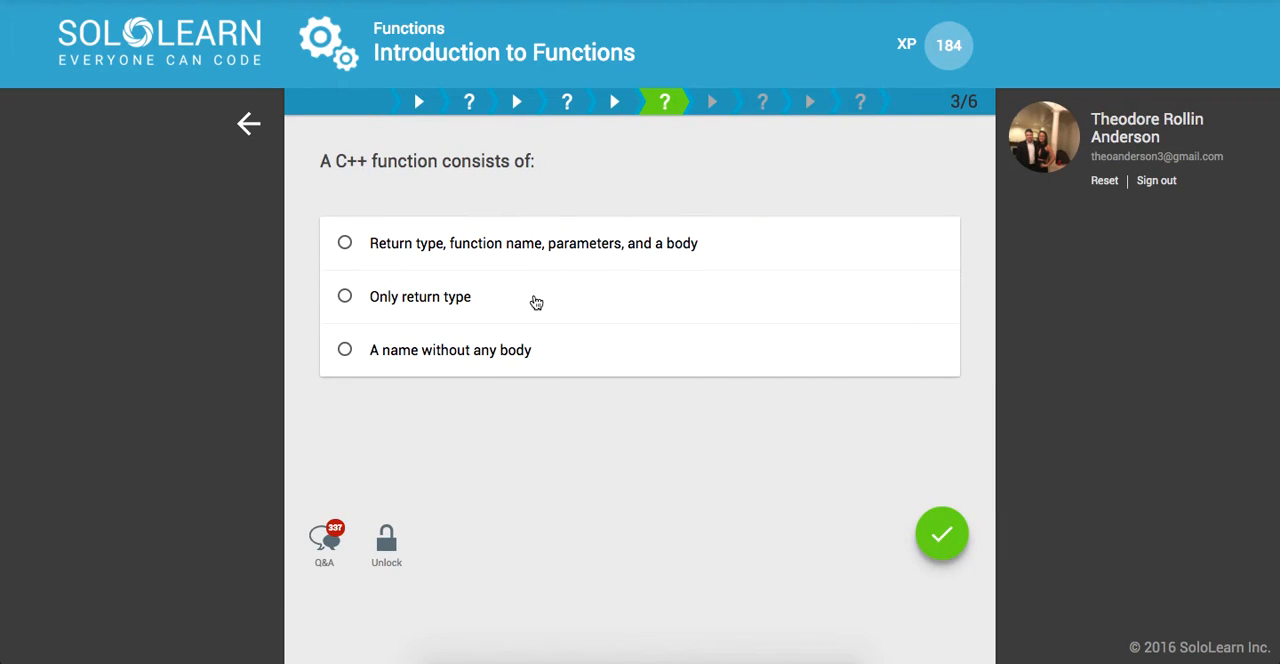
pyautogui.moveTo(476, 252)
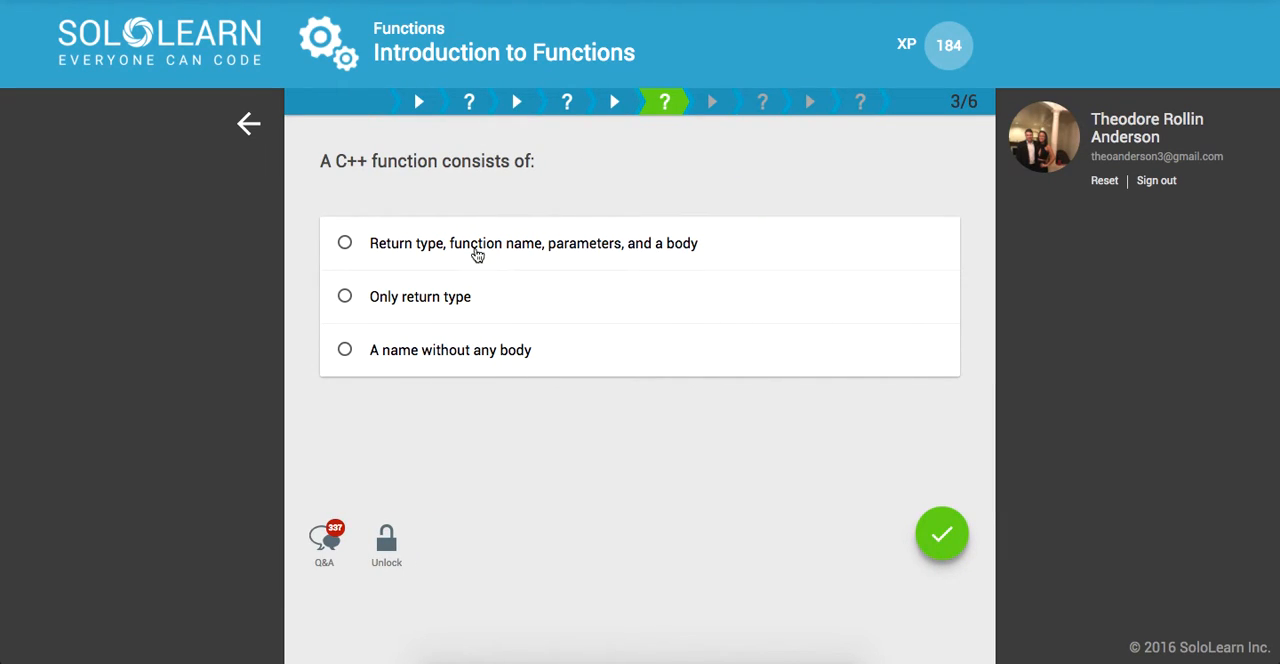
pyautogui.click(344, 242)
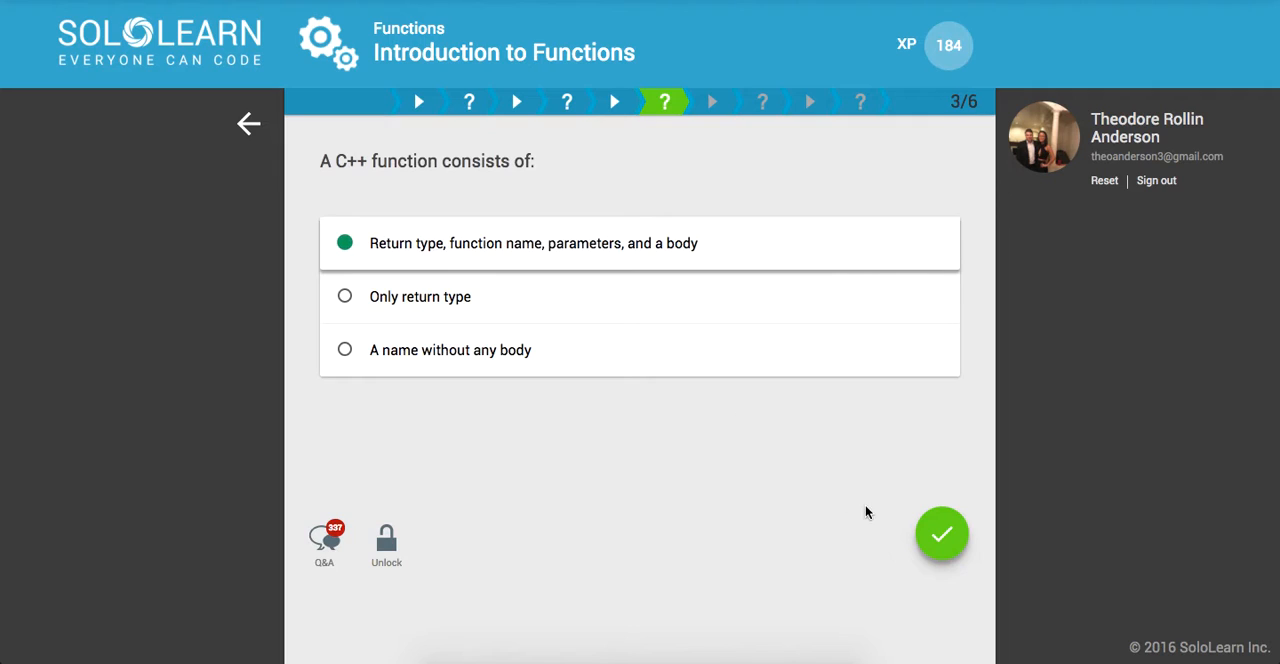
pyautogui.click(940, 532)
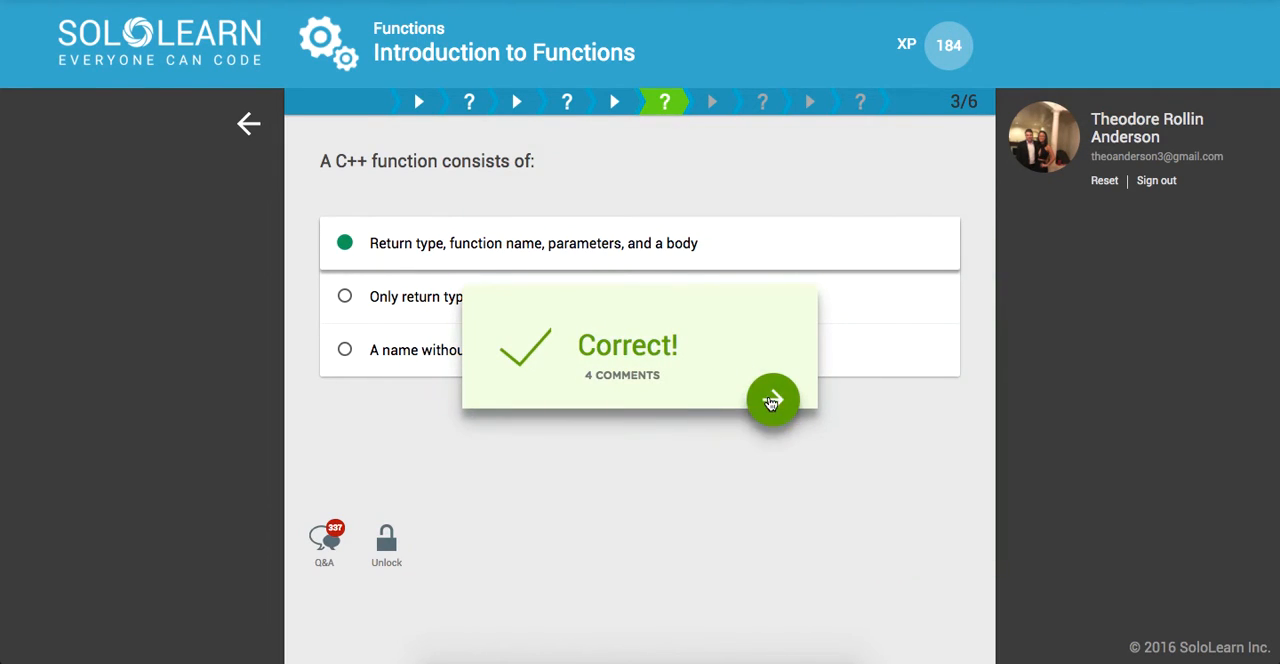
pyautogui.click(772, 400)
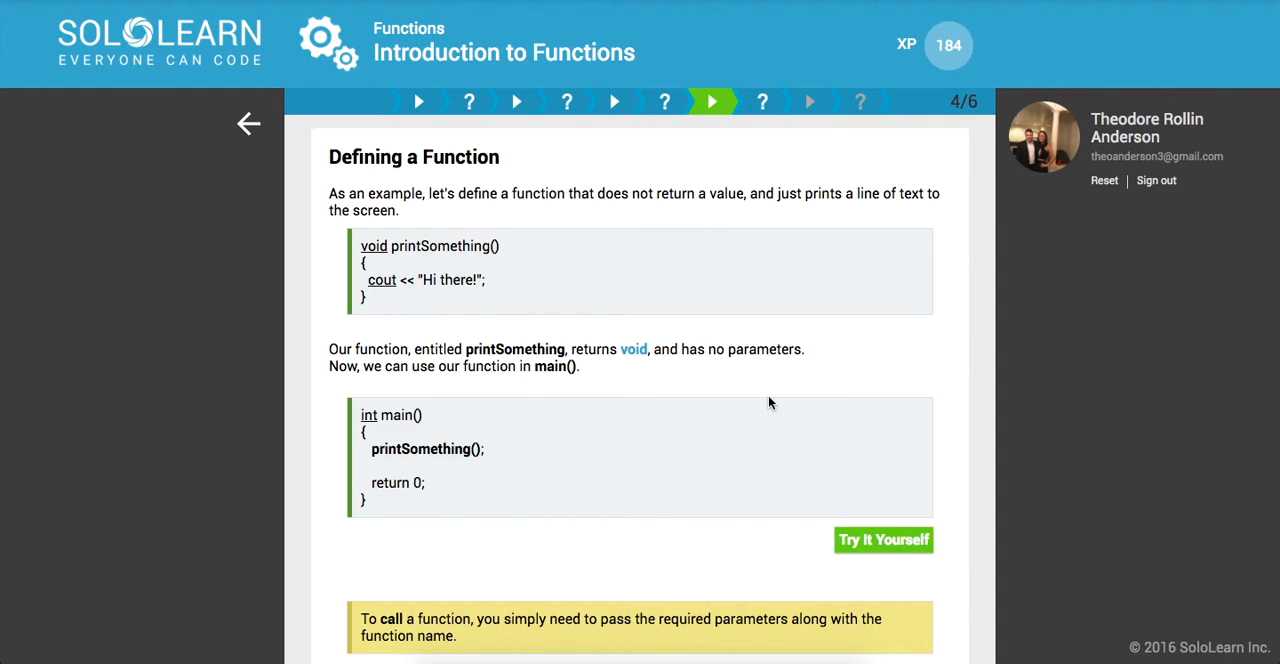
pyautogui.moveTo(676, 368)
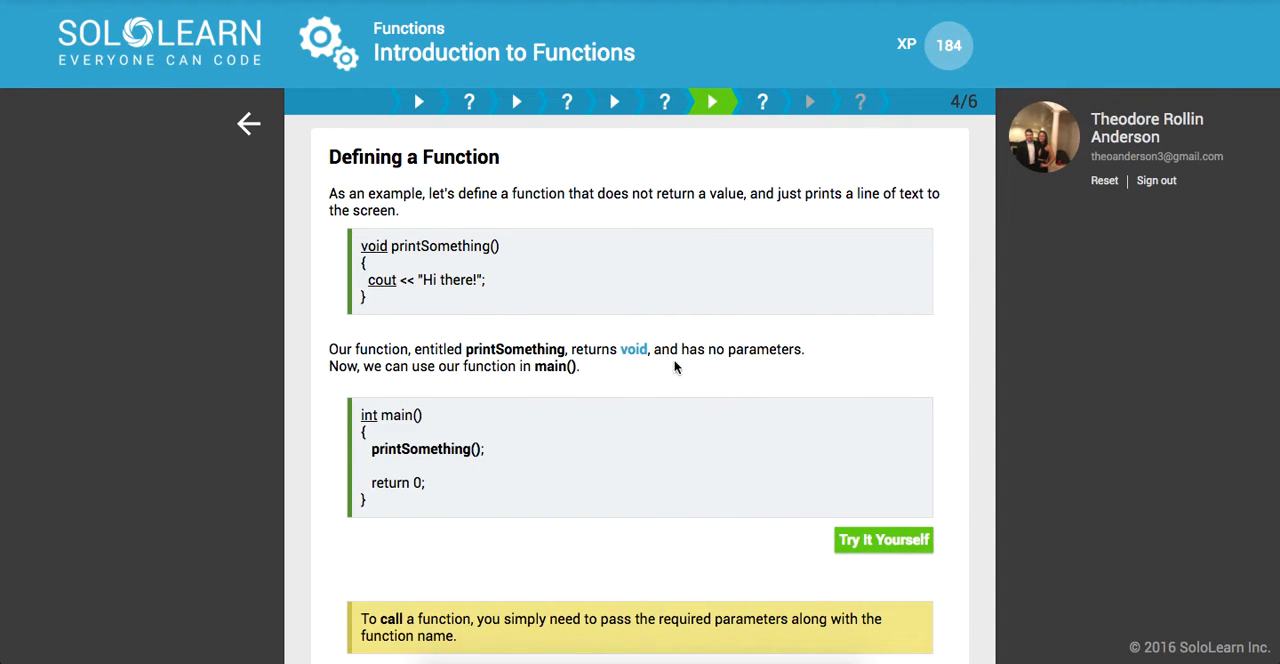
pyautogui.moveTo(372, 246)
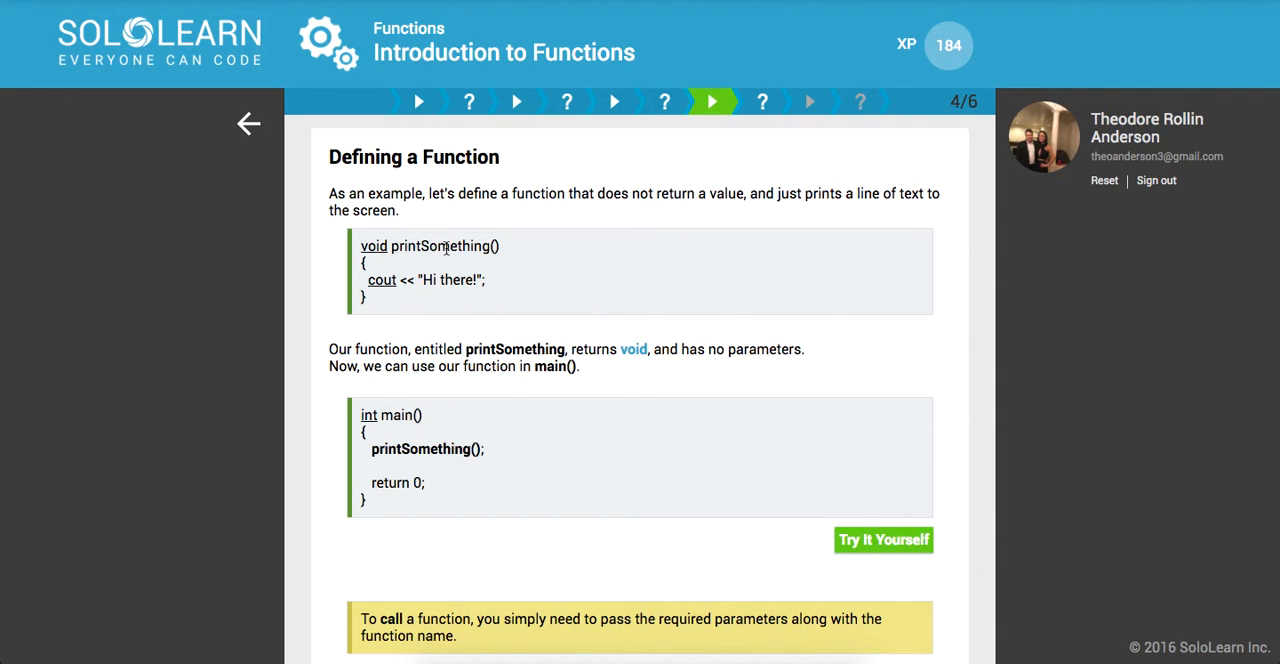
pyautogui.moveTo(430, 346)
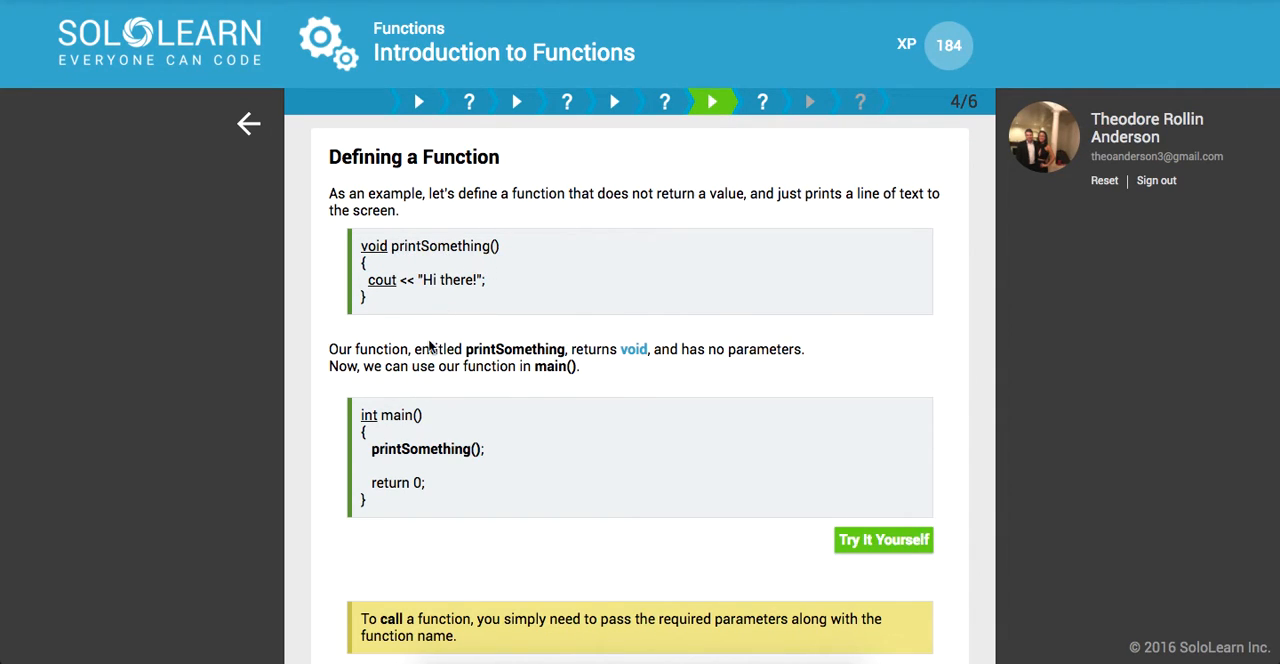
pyautogui.moveTo(382, 280)
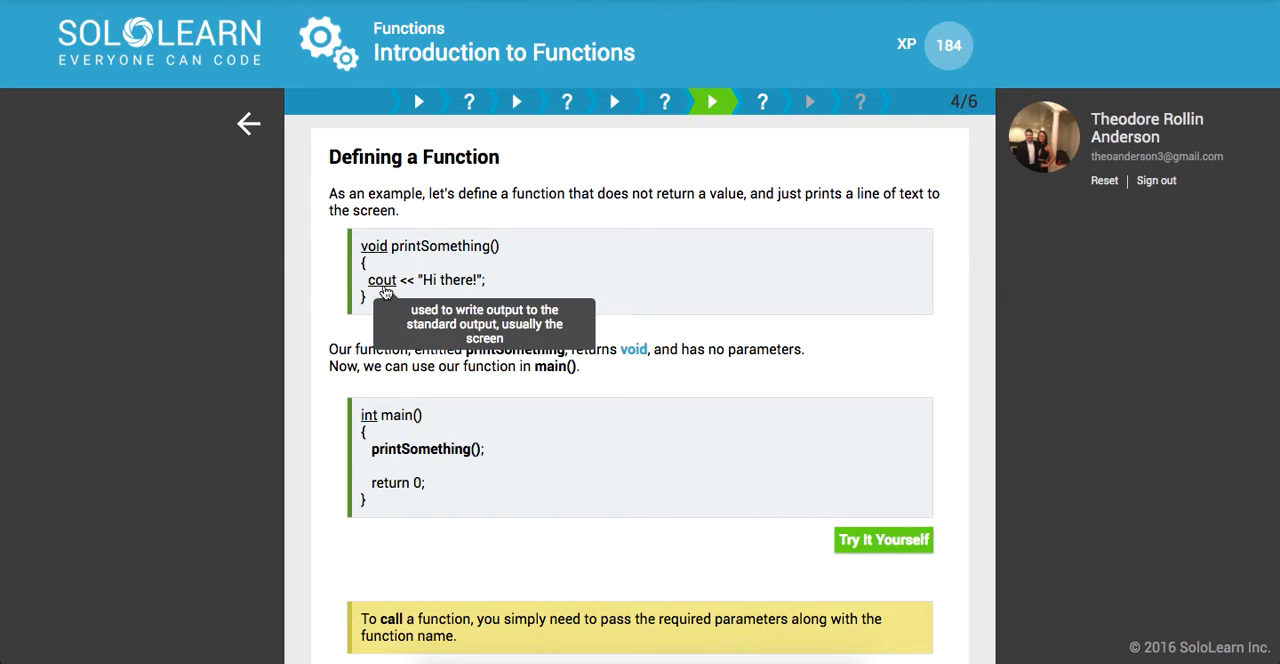
pyautogui.moveTo(382, 280)
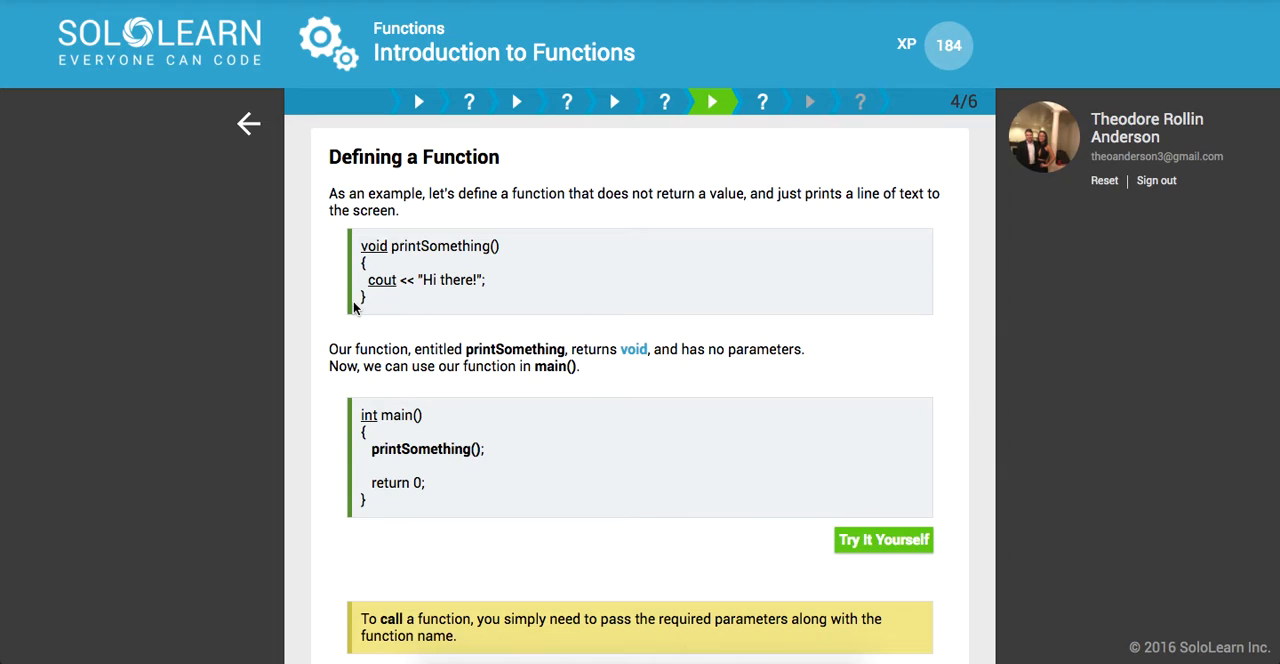
pyautogui.scroll(-3)
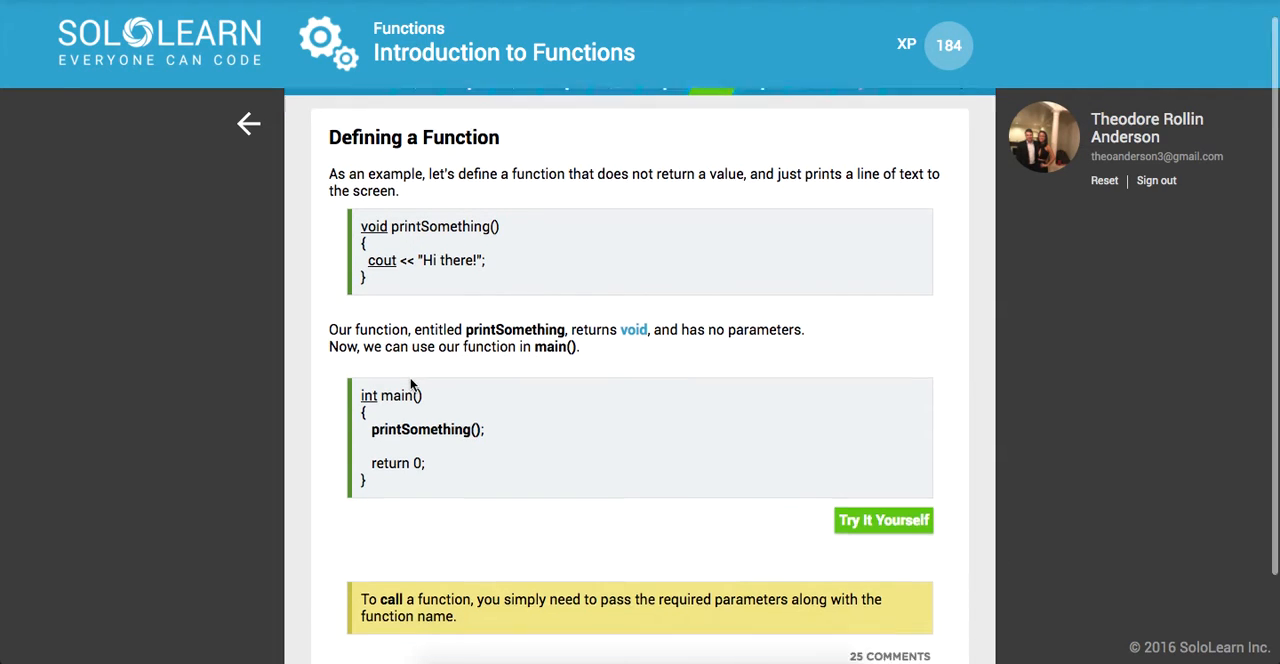
pyautogui.scroll(-3)
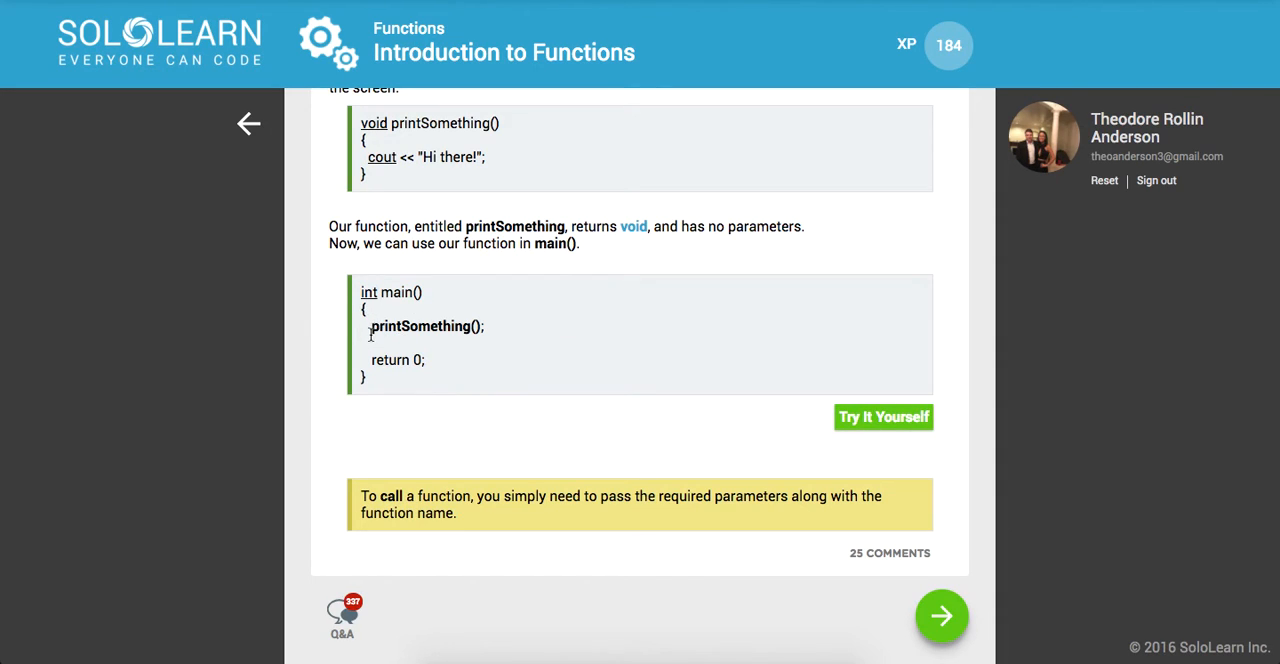
pyautogui.doubleClick(426, 326)
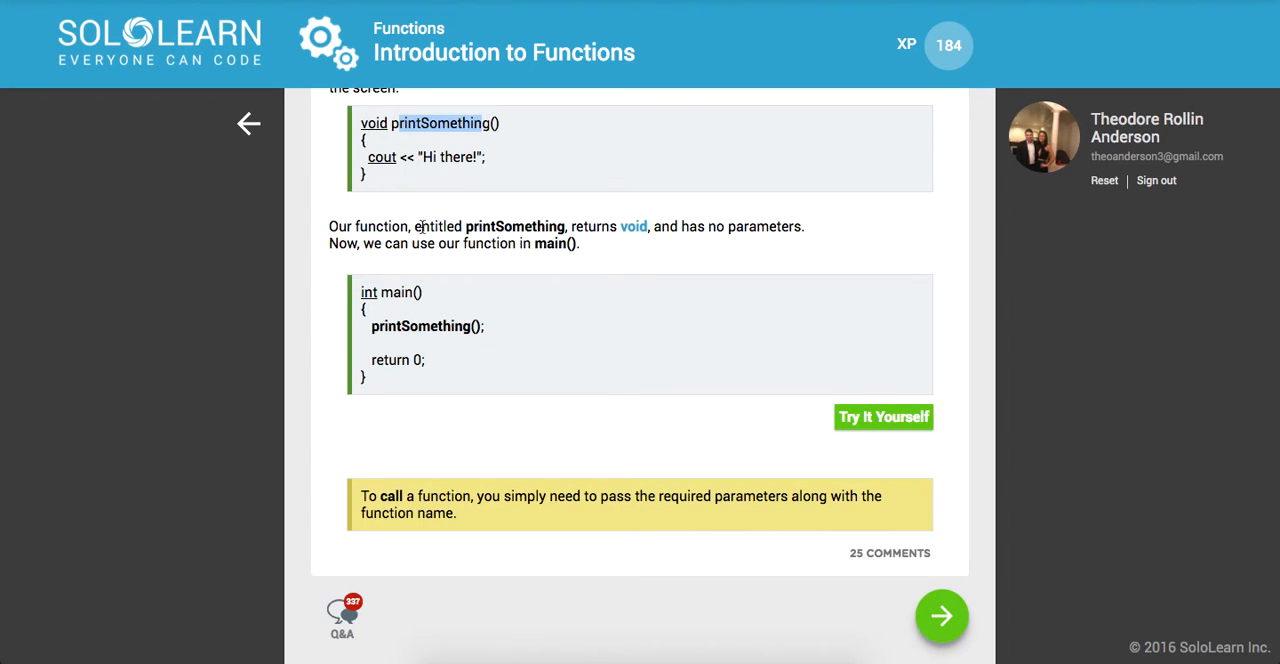
pyautogui.moveTo(408, 392)
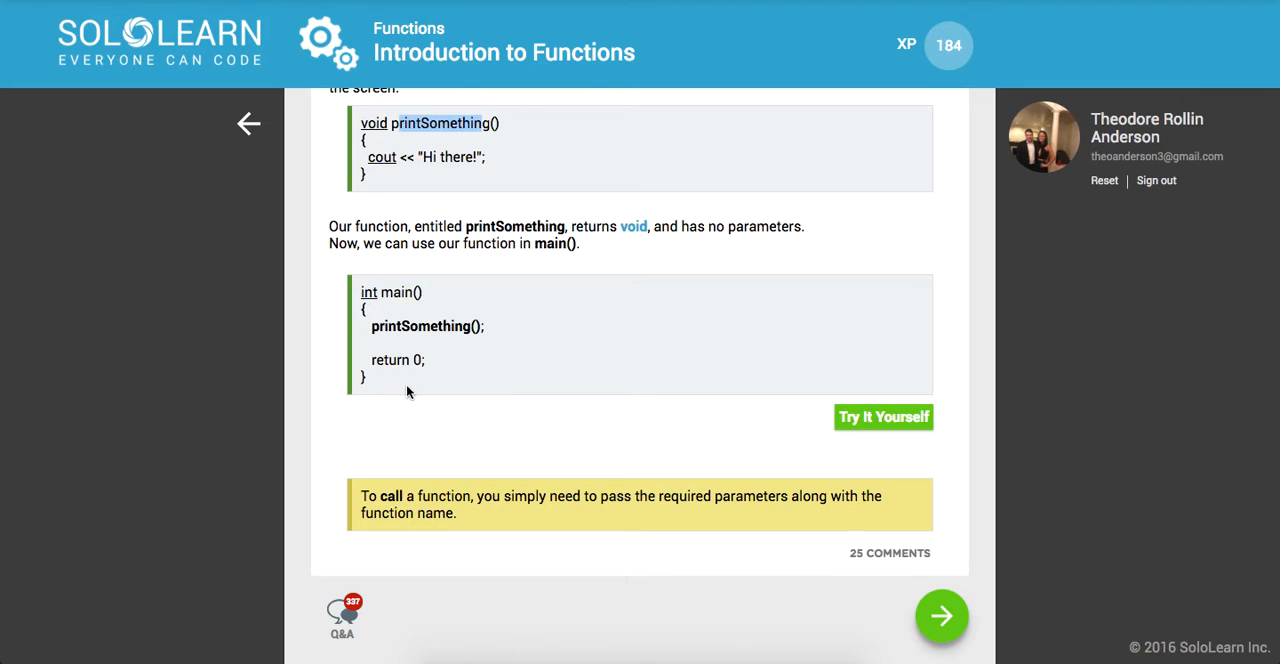
pyautogui.moveTo(420, 472)
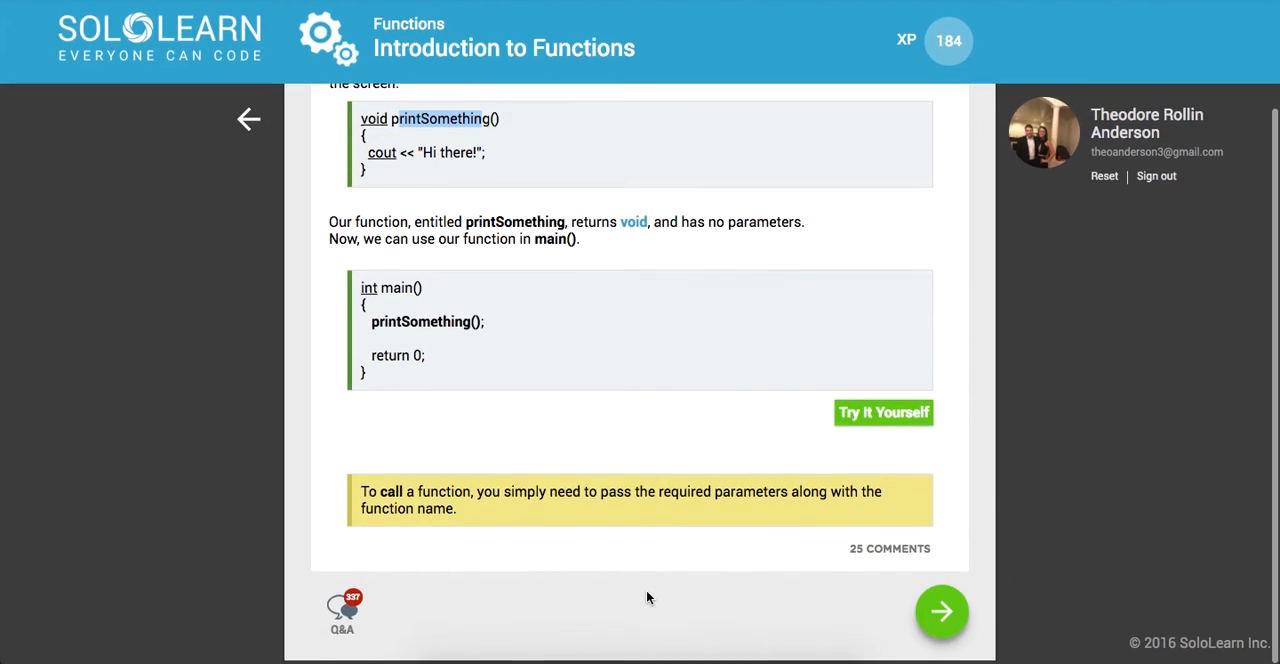
# Complete the my_func blanks with void and cout and move on to the declaring-functions page.
pyautogui.click(940, 612)
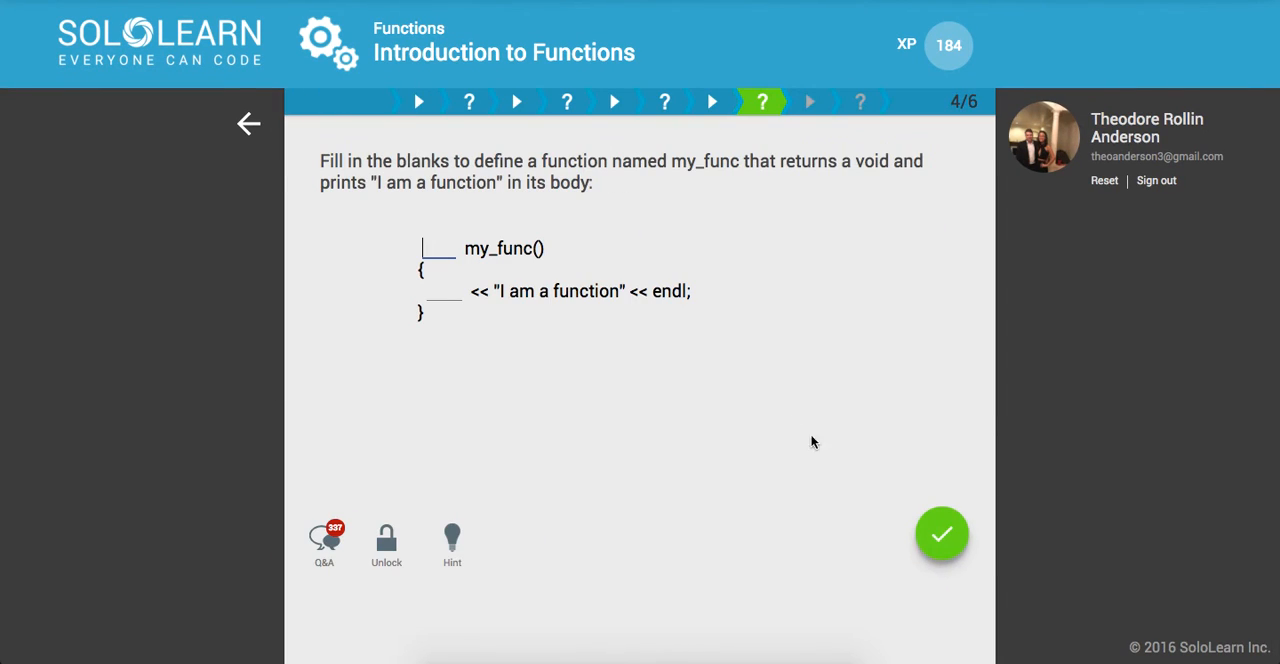
pyautogui.moveTo(628, 334)
pyautogui.write('cout')
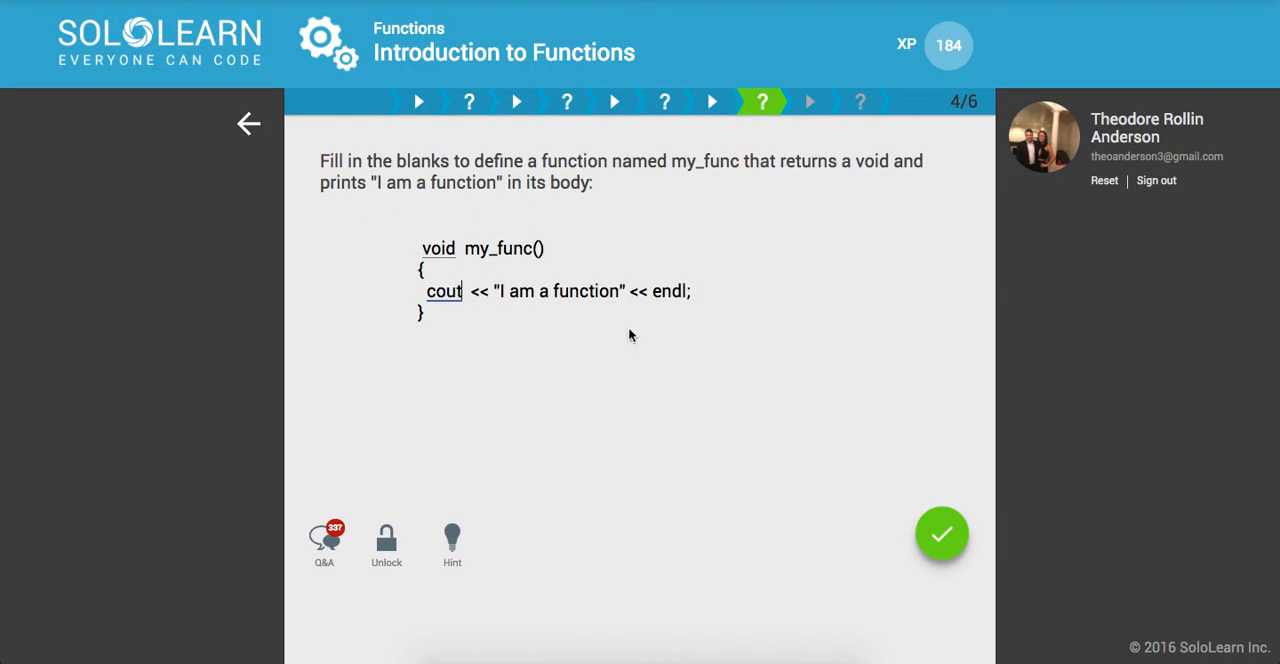
pyautogui.click(940, 532)
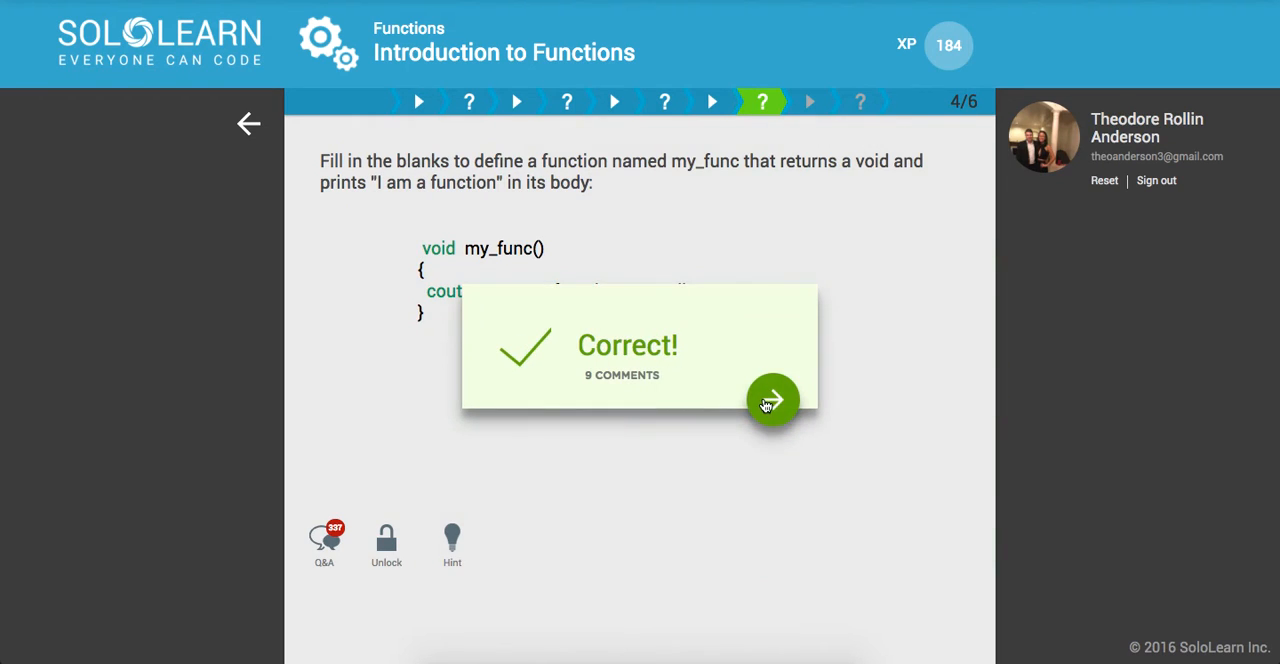
pyautogui.click(772, 400)
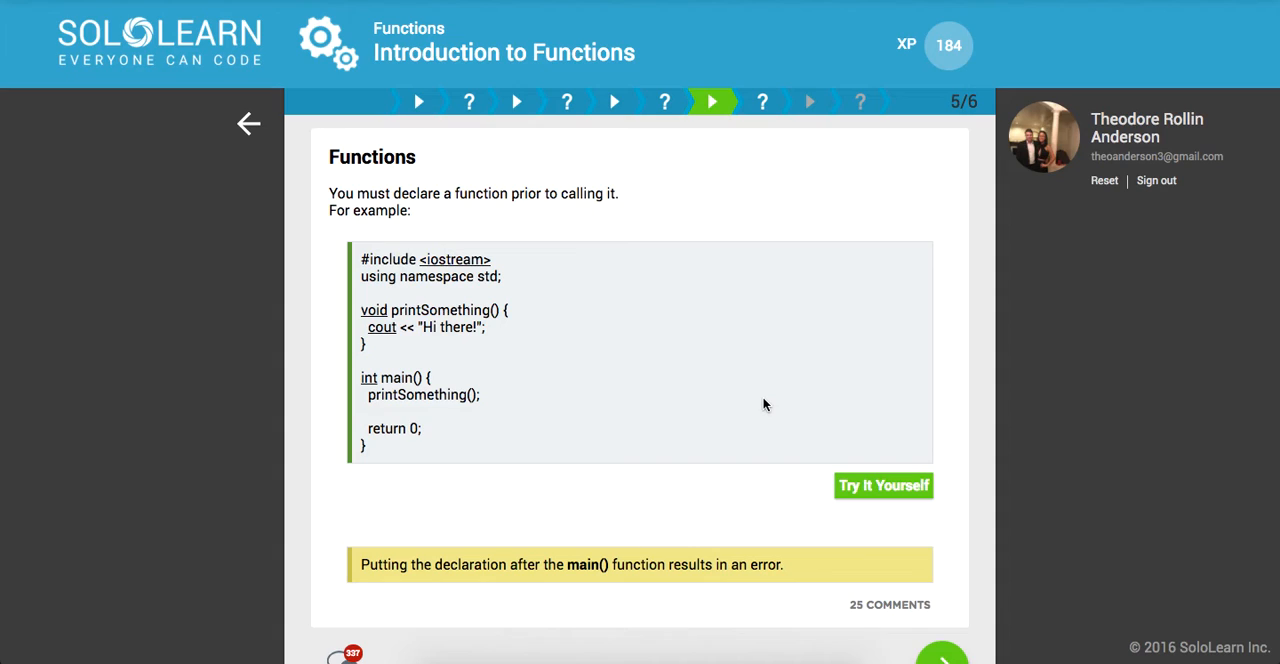
pyautogui.moveTo(408, 318)
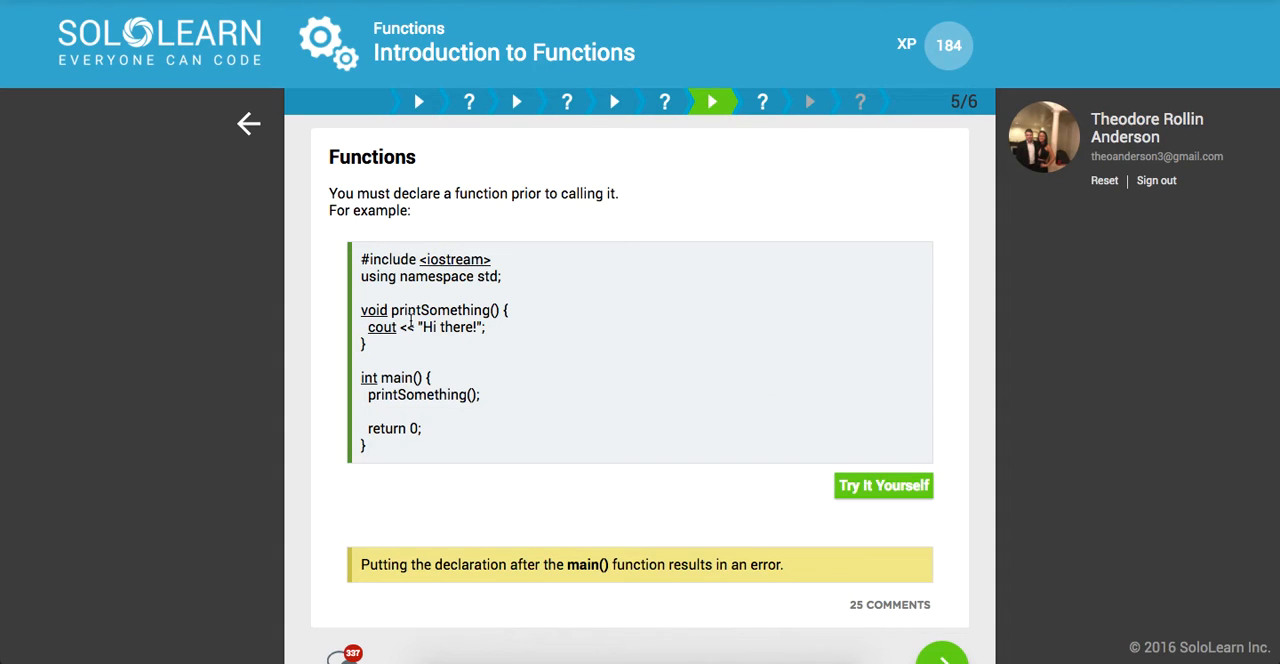
pyautogui.moveTo(358, 420)
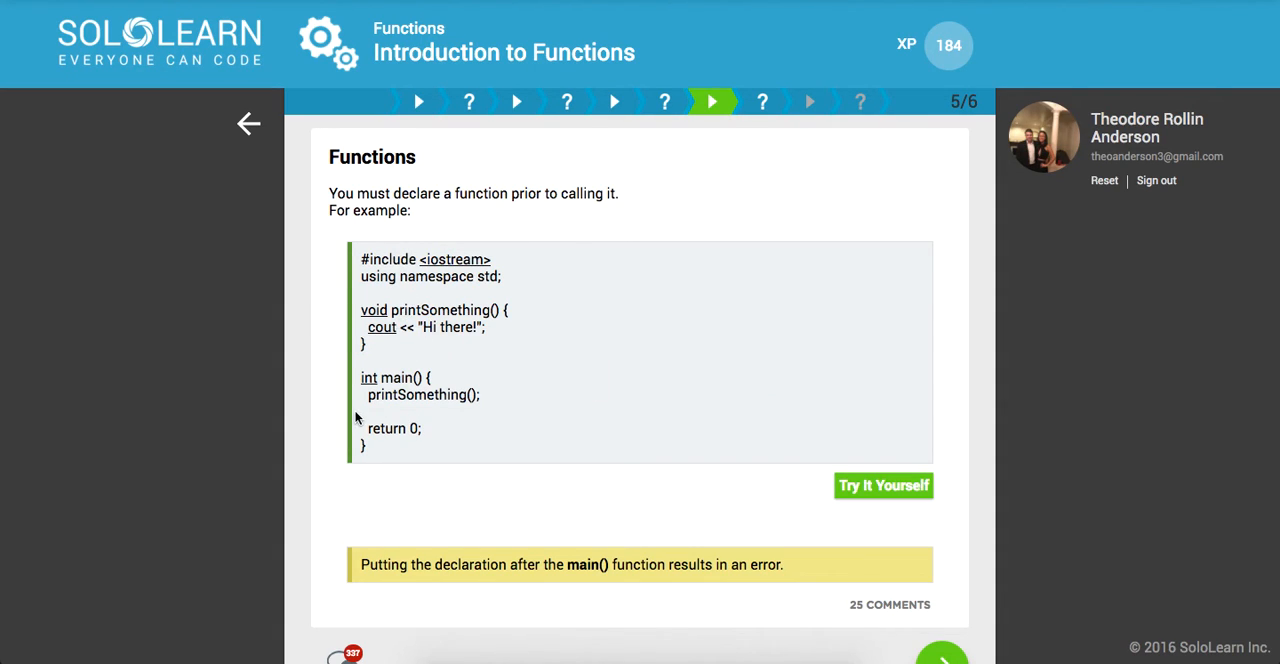
# Answer that a function must be declared before its call and continue to the prototype page.
pyautogui.scroll(-3)
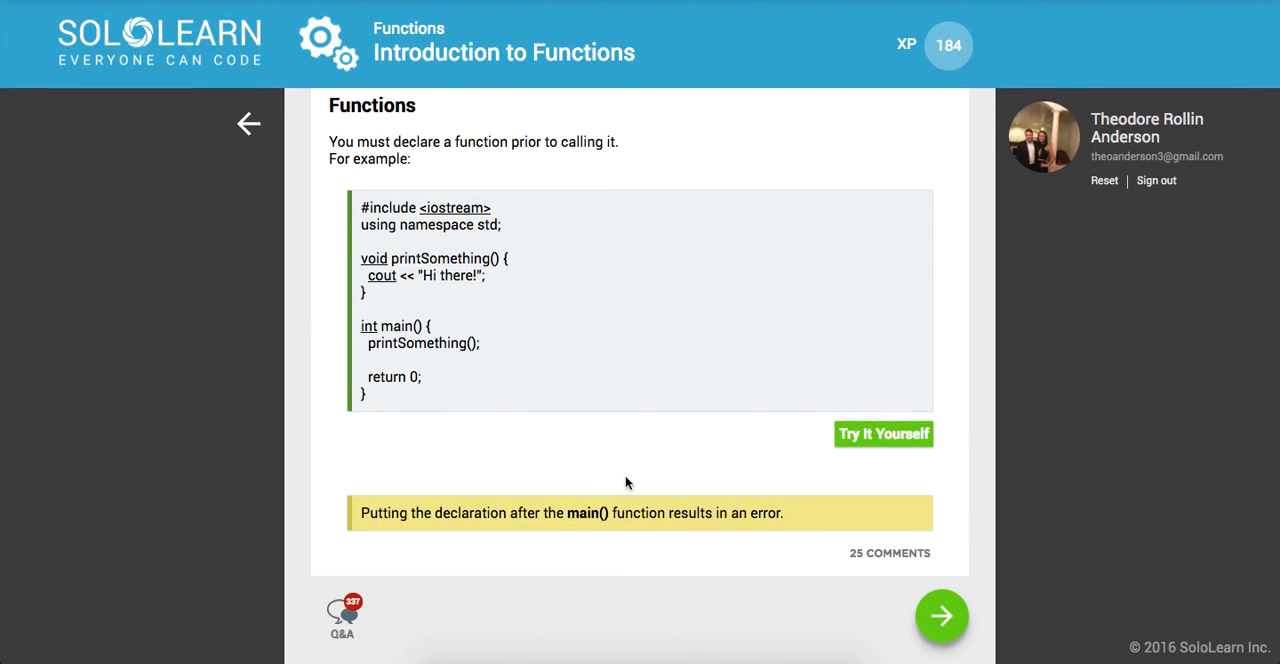
pyautogui.moveTo(332, 288)
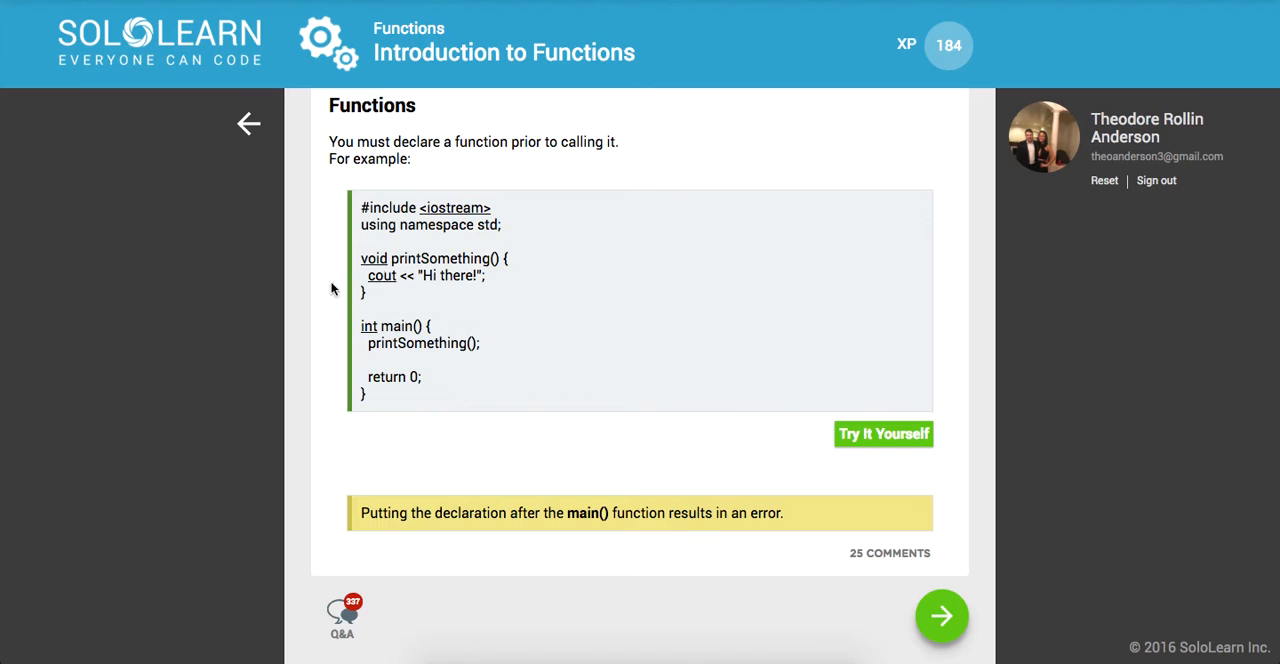
pyautogui.moveTo(924, 602)
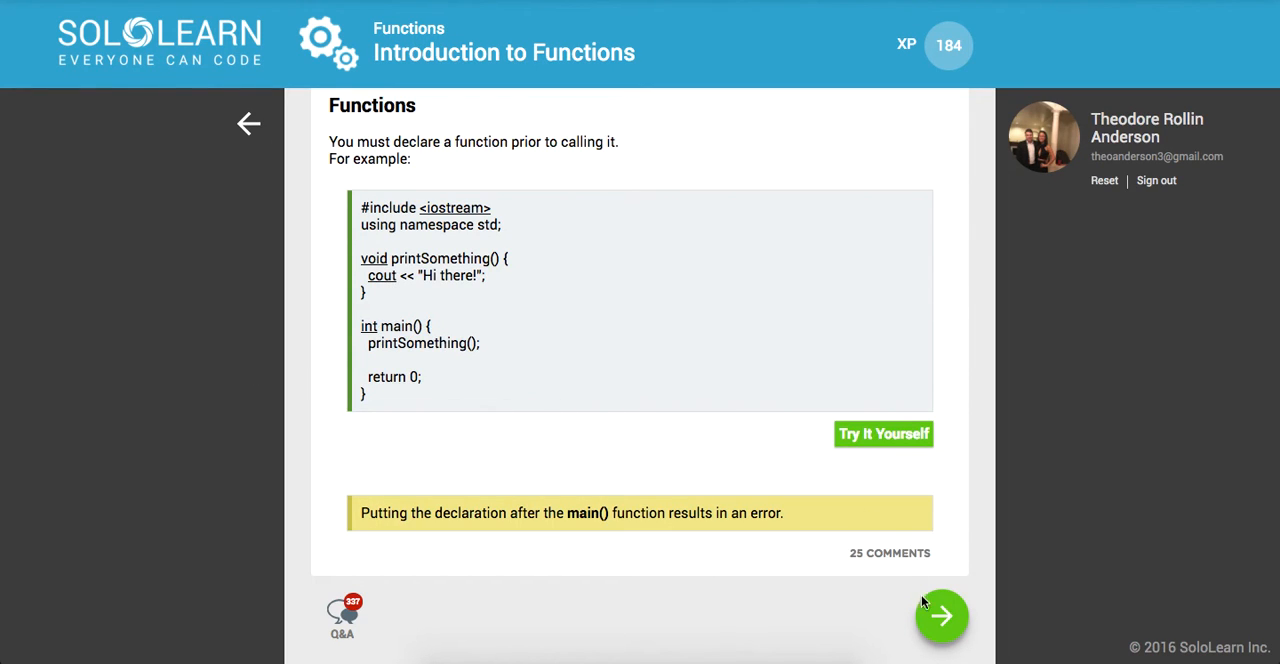
pyautogui.click(940, 616)
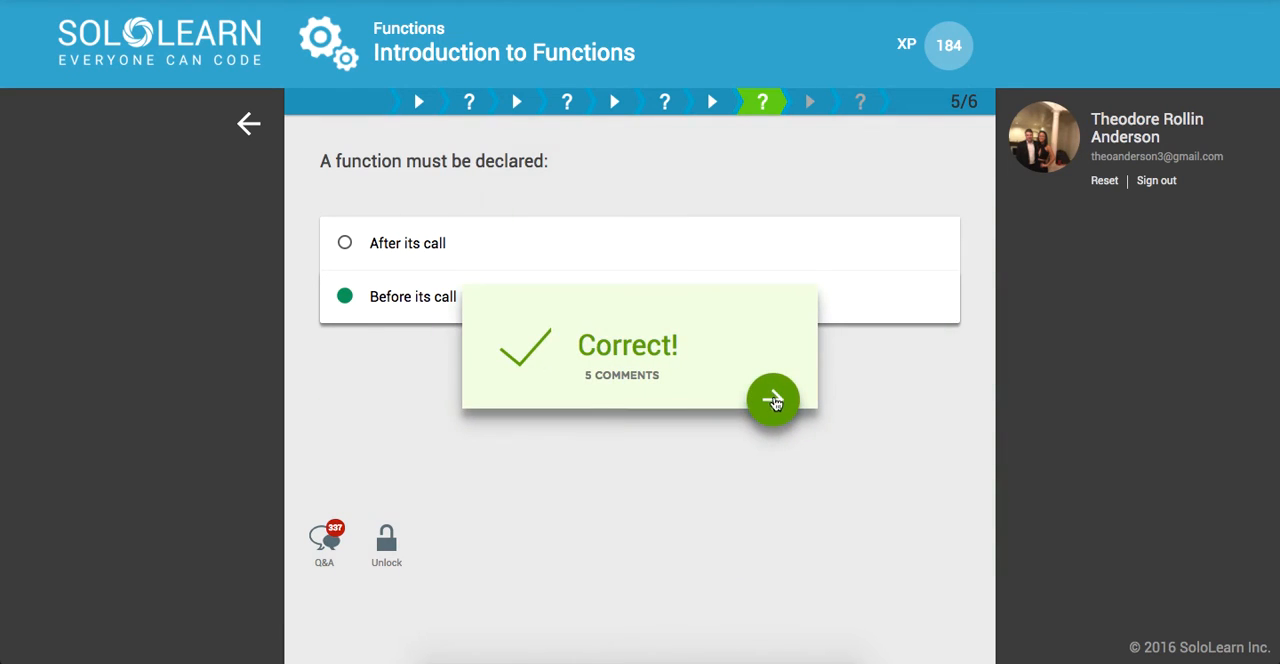
pyautogui.click(772, 400)
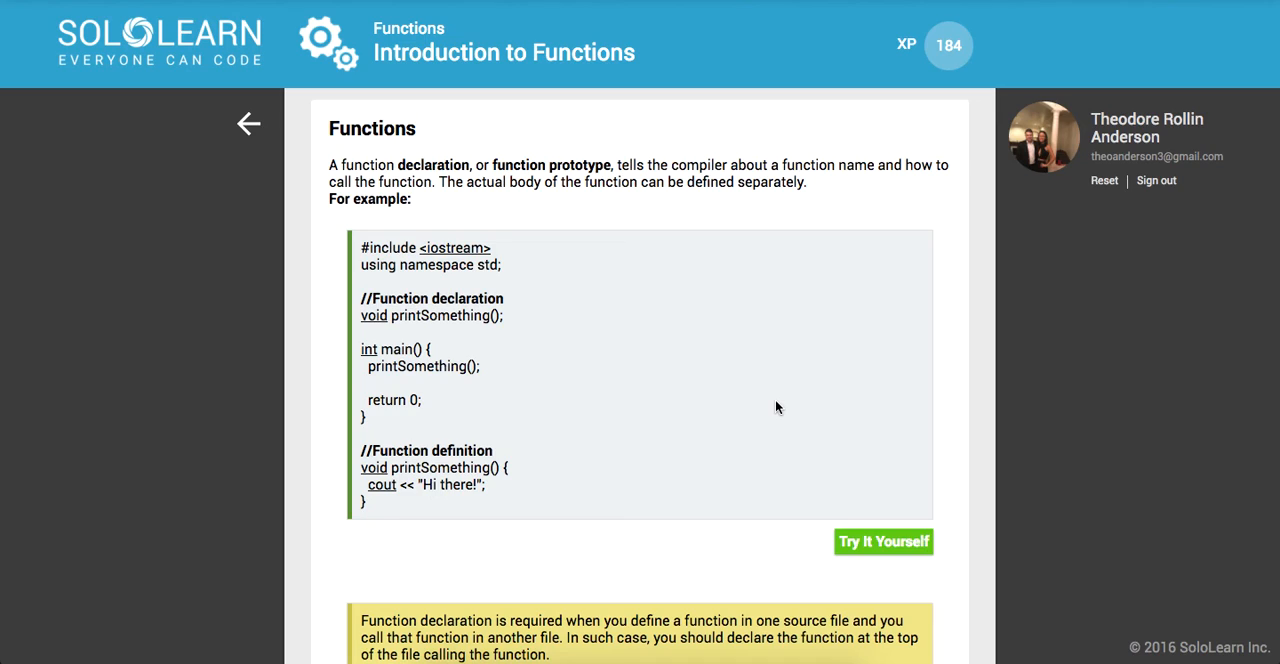
pyautogui.moveTo(464, 226)
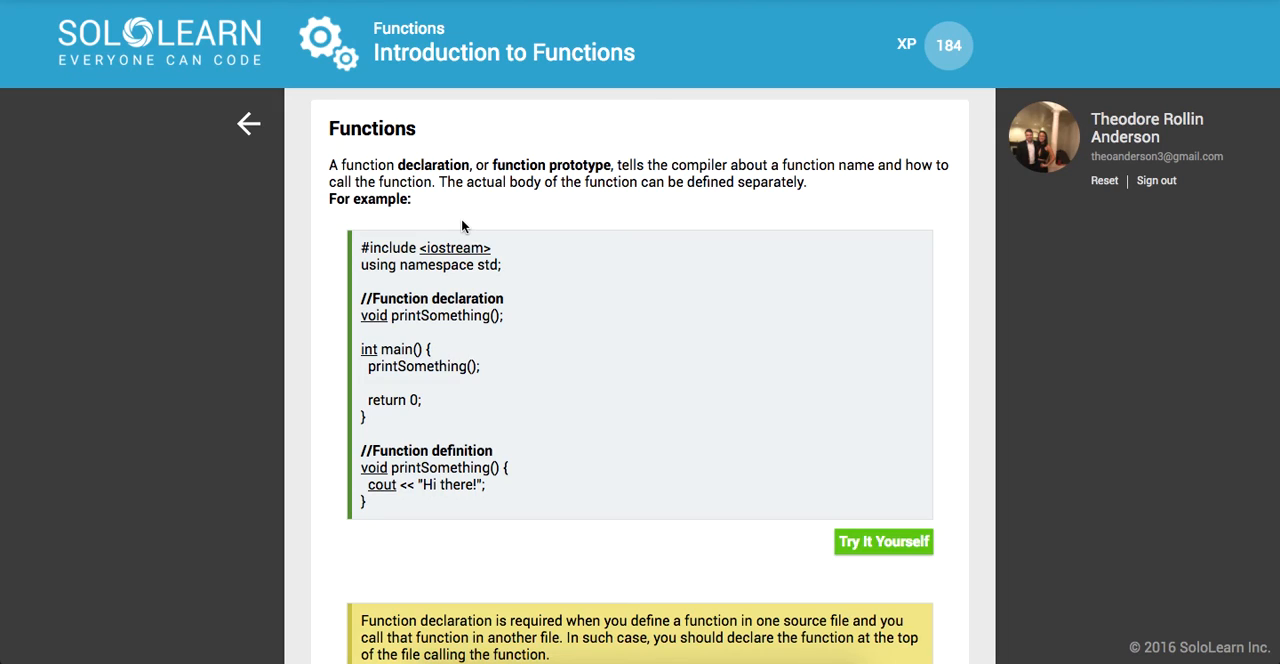
pyautogui.moveTo(398, 312)
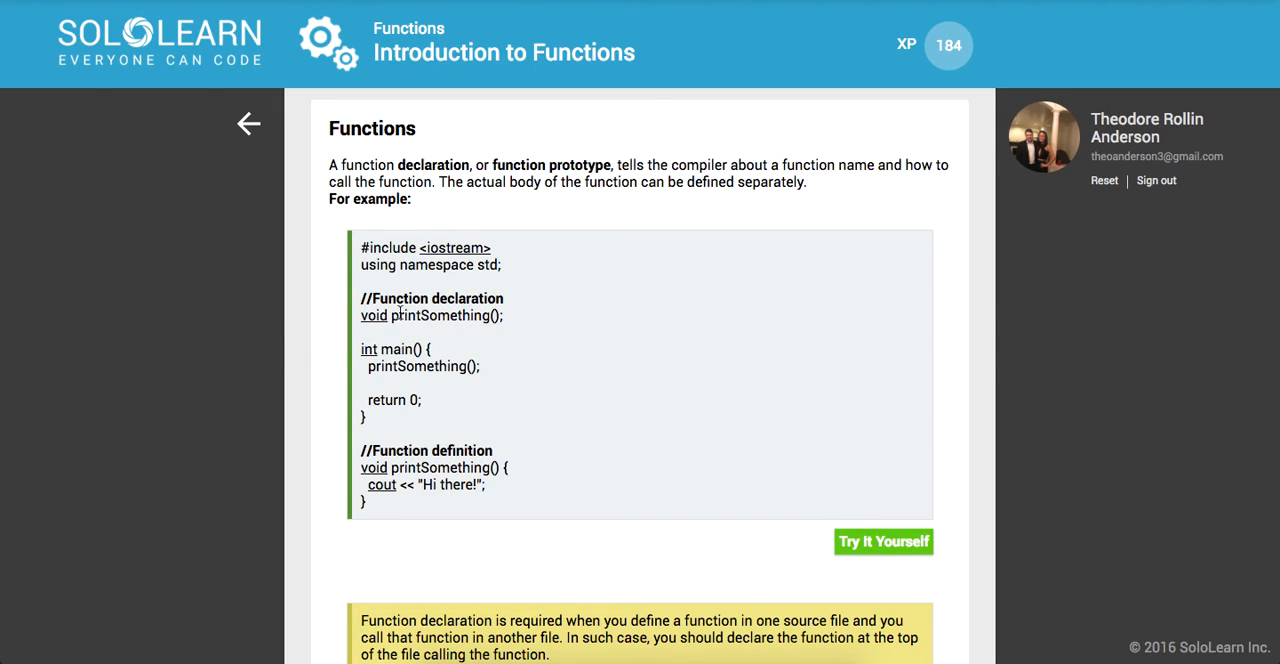
pyautogui.moveTo(498, 334)
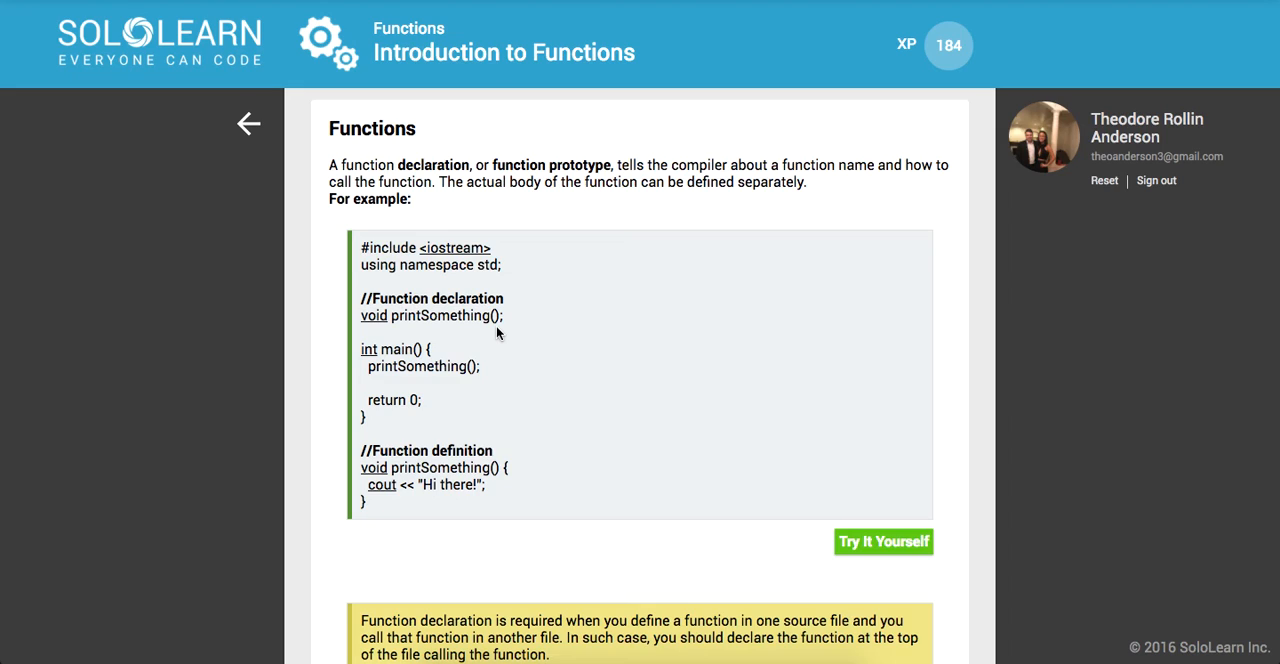
pyautogui.moveTo(378, 306)
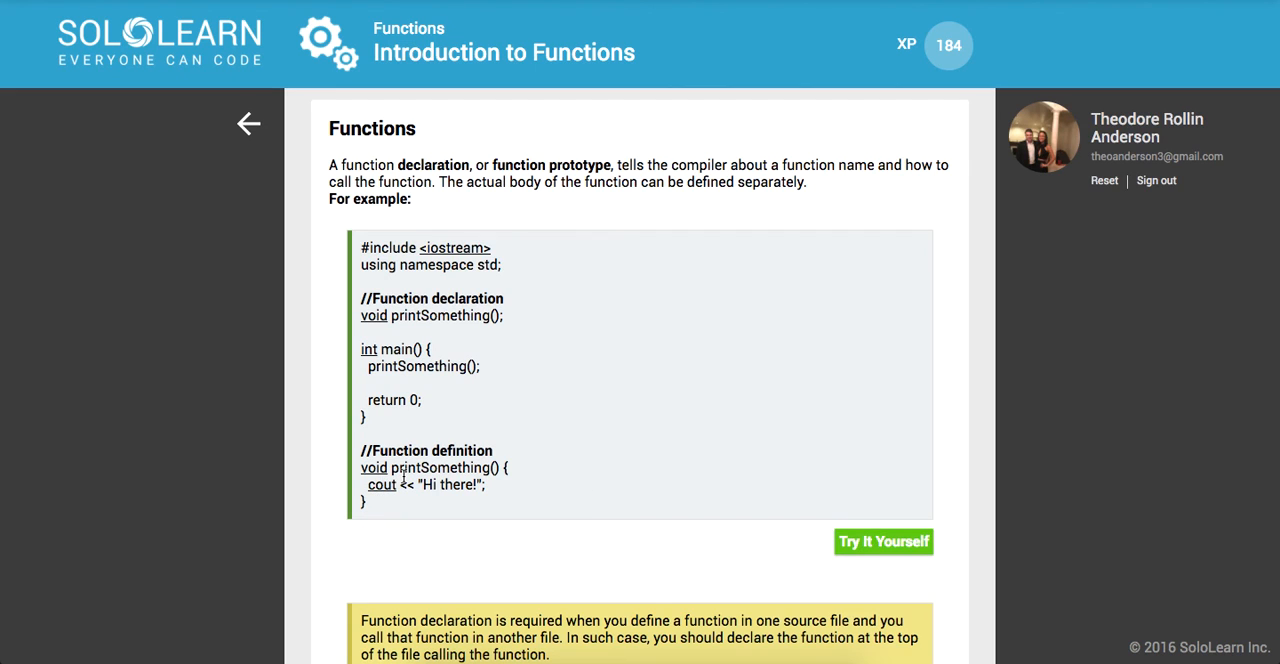
# Read through the function prototype card and advance to the final quiz 6/6.
pyautogui.scroll(-3)
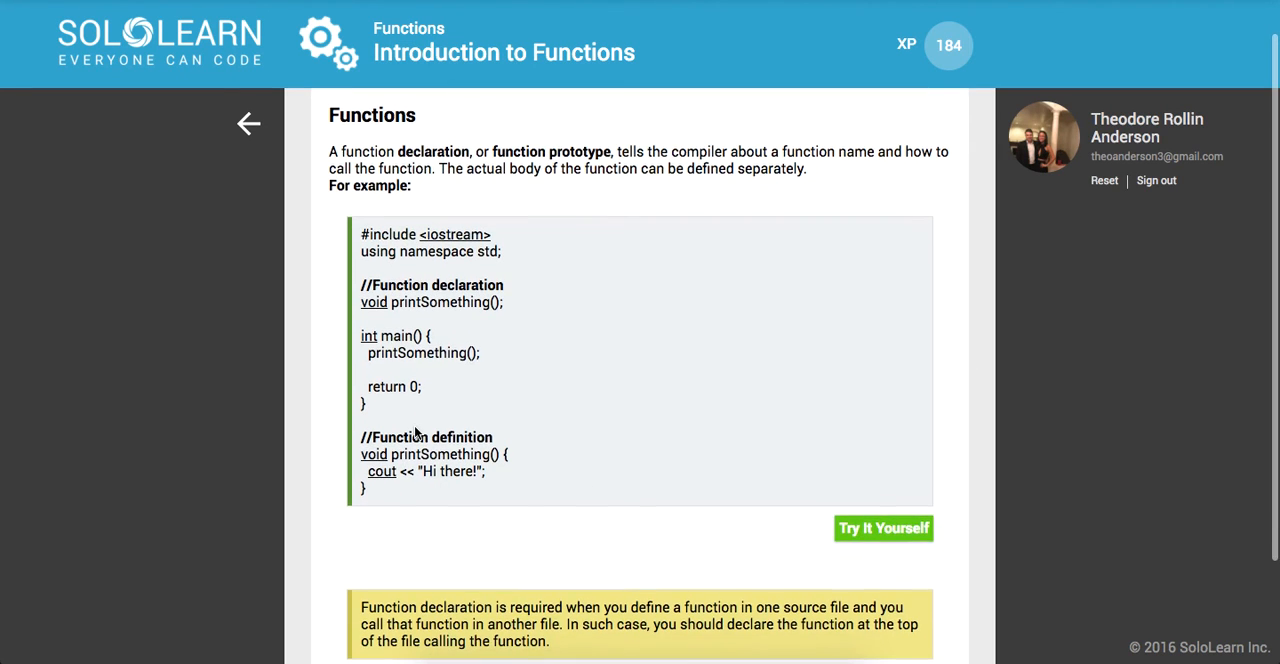
pyautogui.scroll(-3)
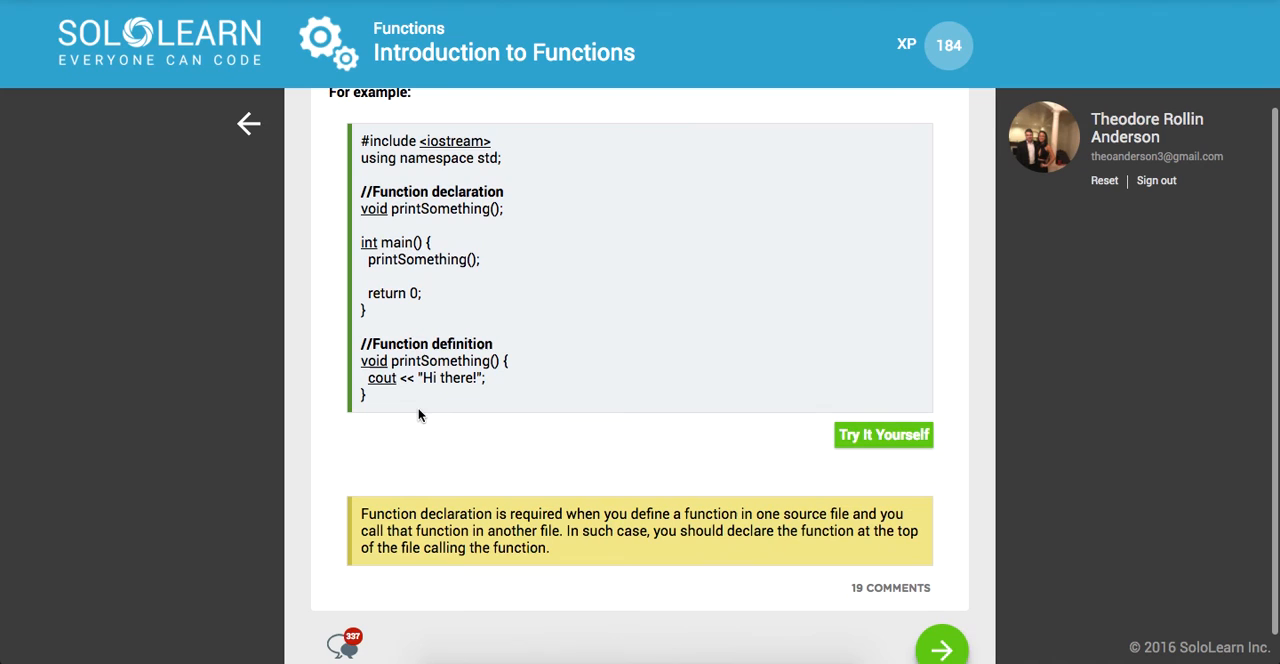
pyautogui.scroll(-3)
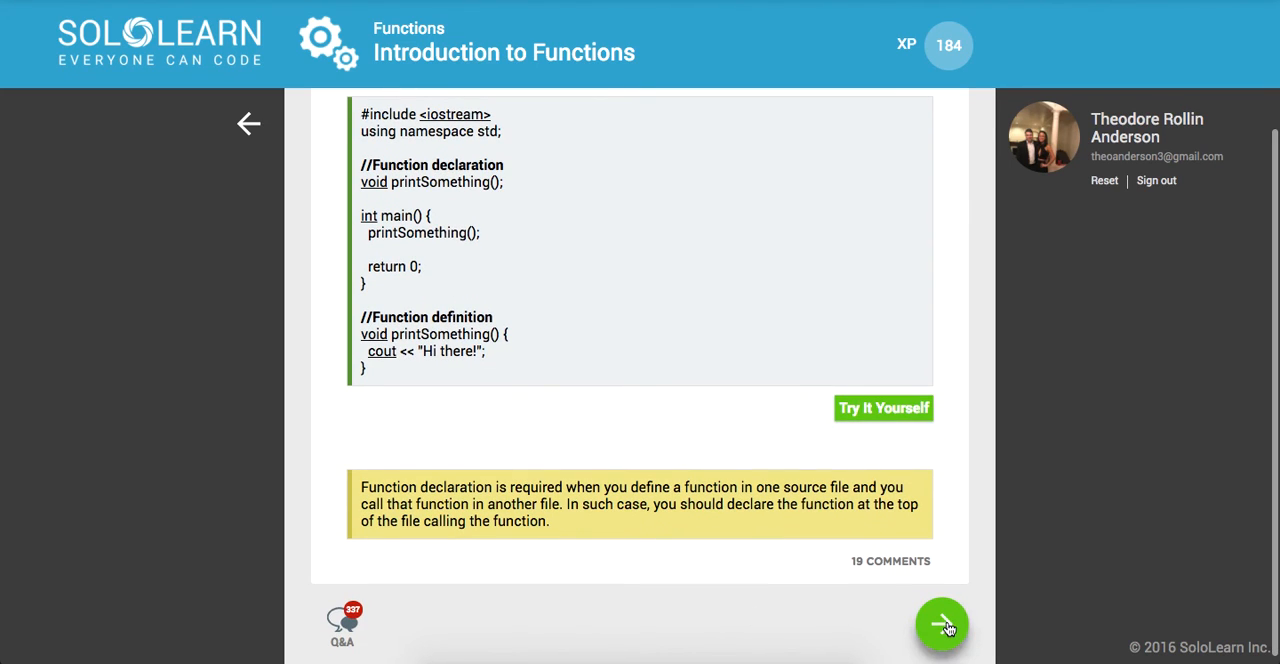
pyautogui.click(940, 624)
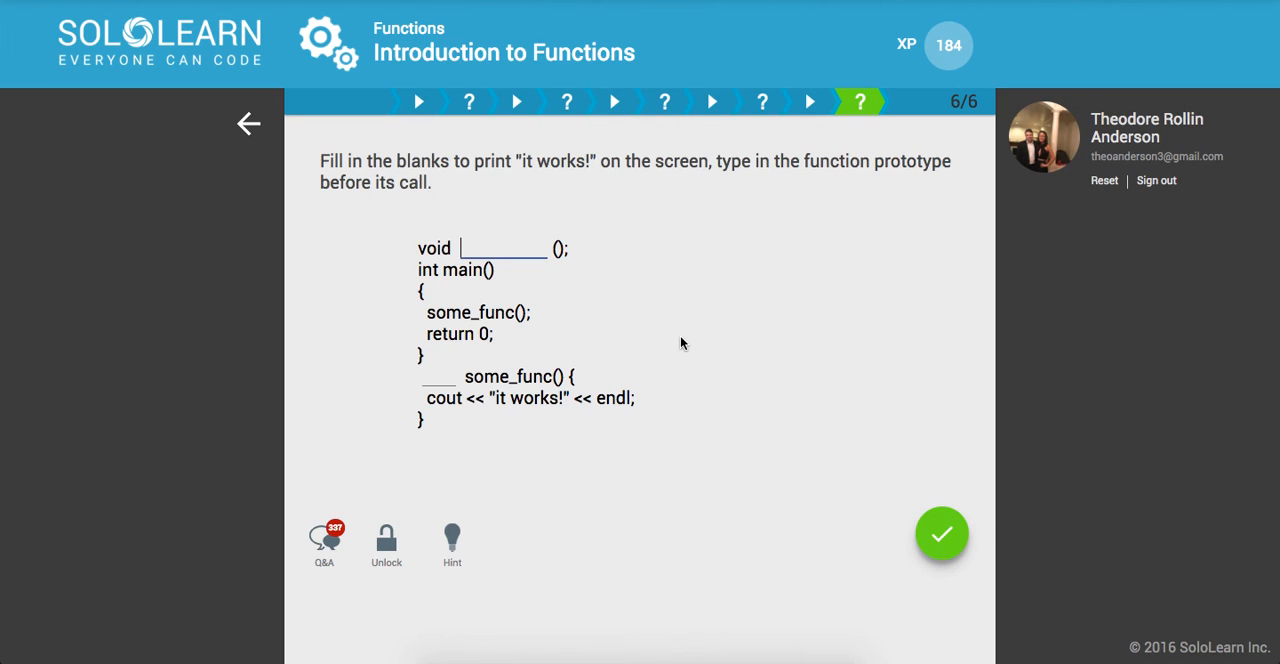
# Fill the final blanks with some_func and void and submit, completing Introduction to Functions.
pyautogui.write('some_func')
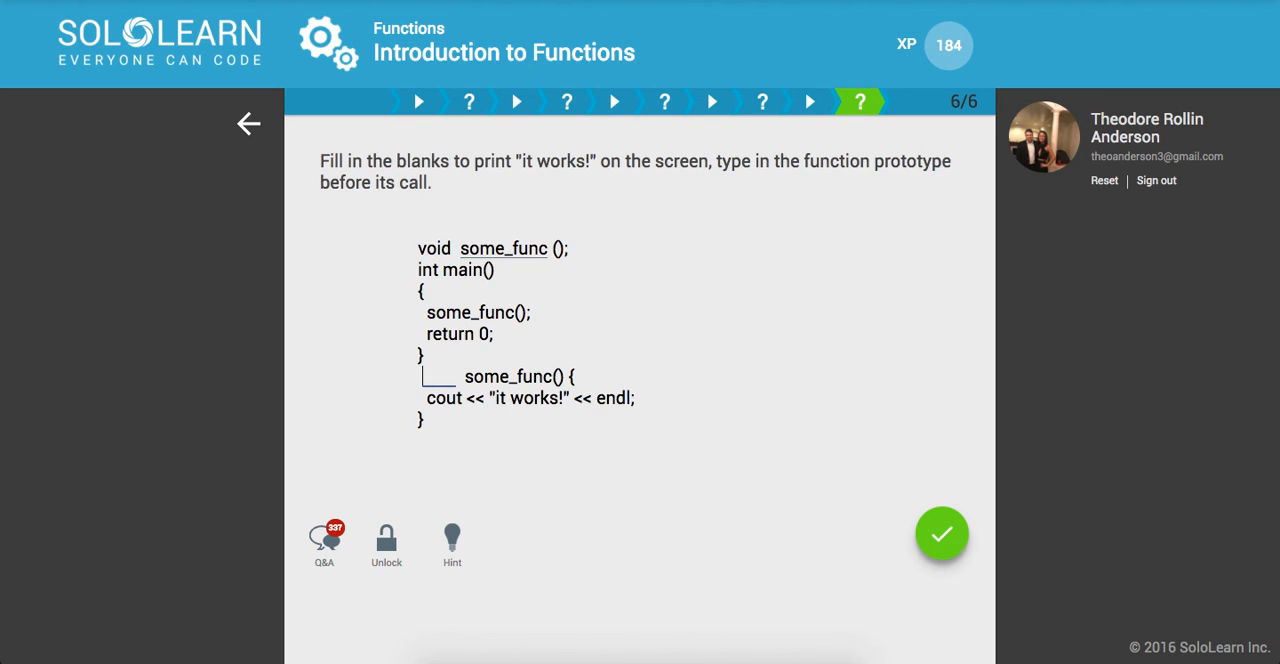
pyautogui.write('voi')
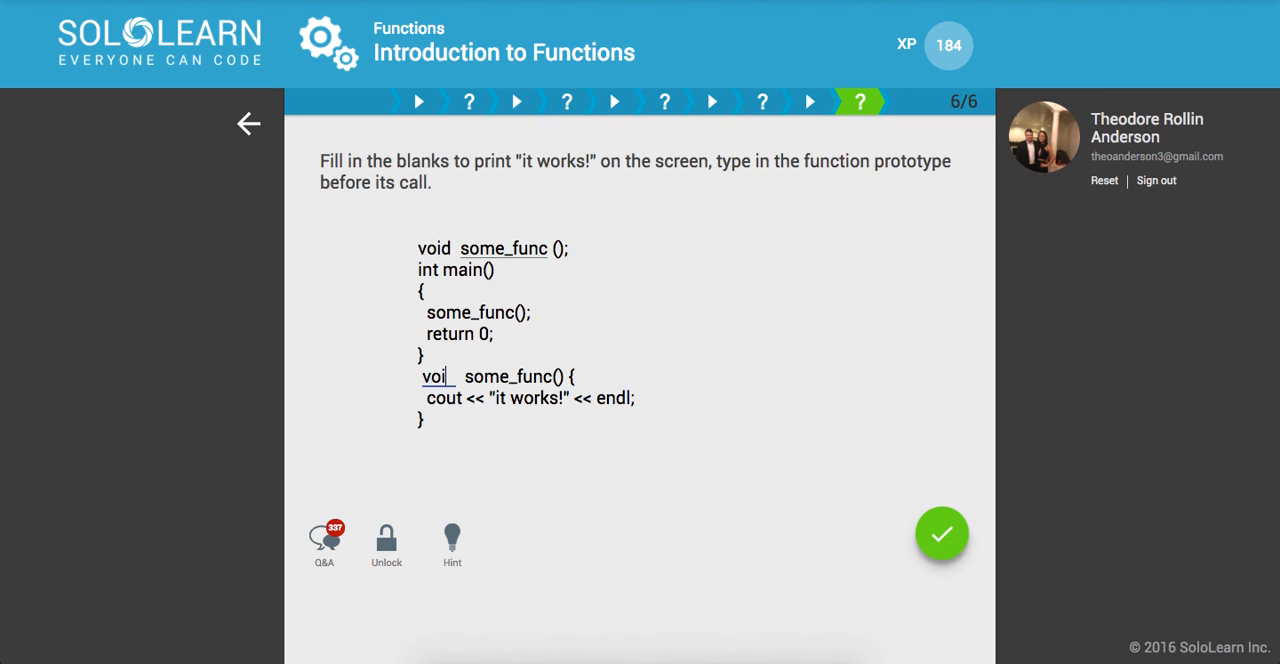
pyautogui.click(940, 532)
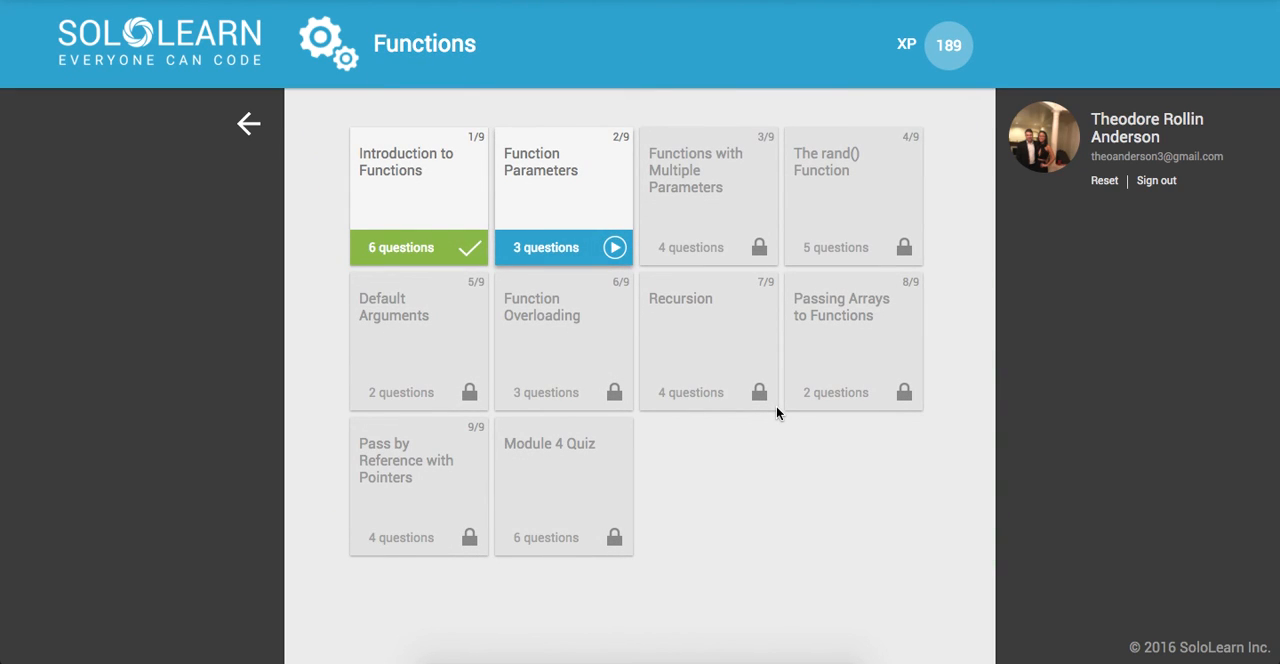
pyautogui.moveTo(738, 448)
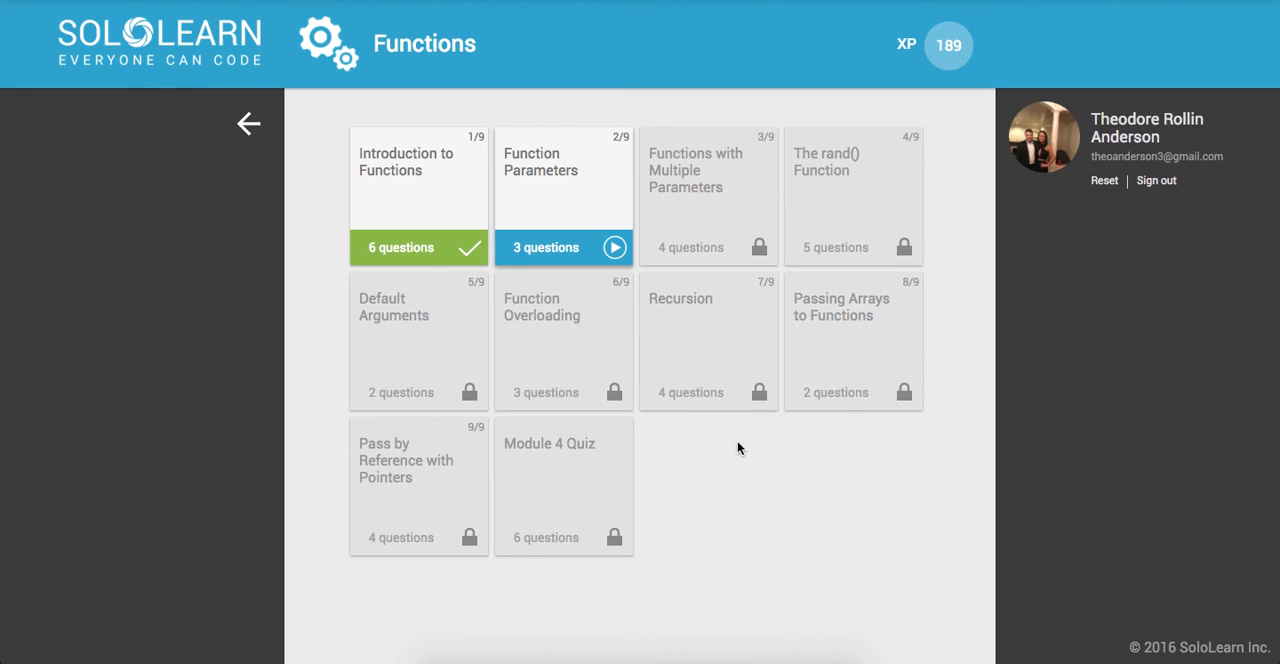